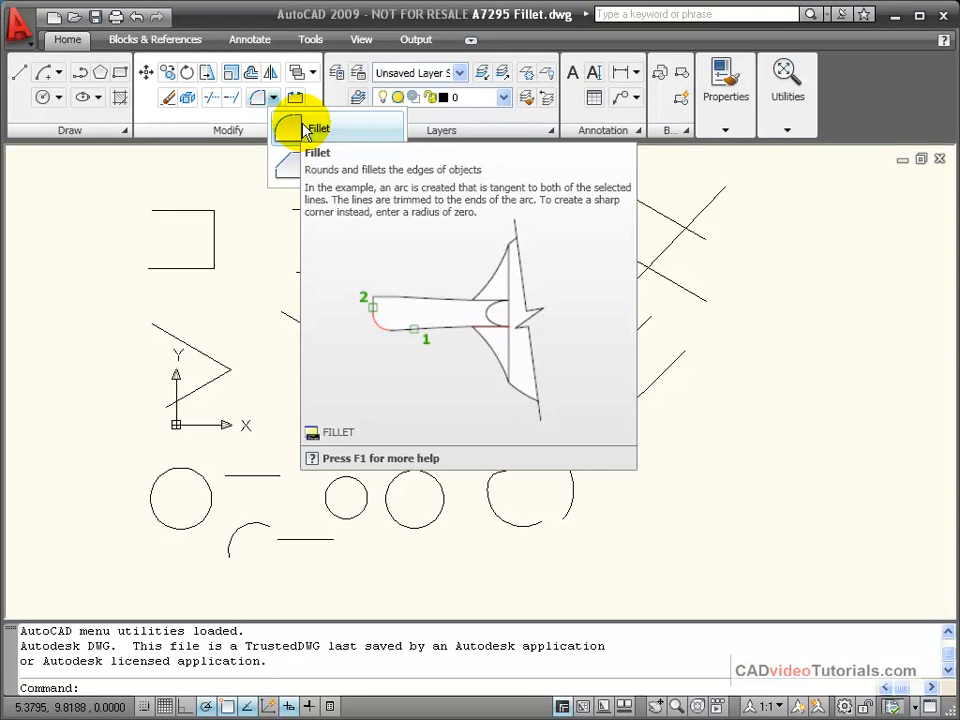
Fillet the top-left line pair into a rounded 0.5-radius corner, trimming the overhangs
left_click(316, 128)
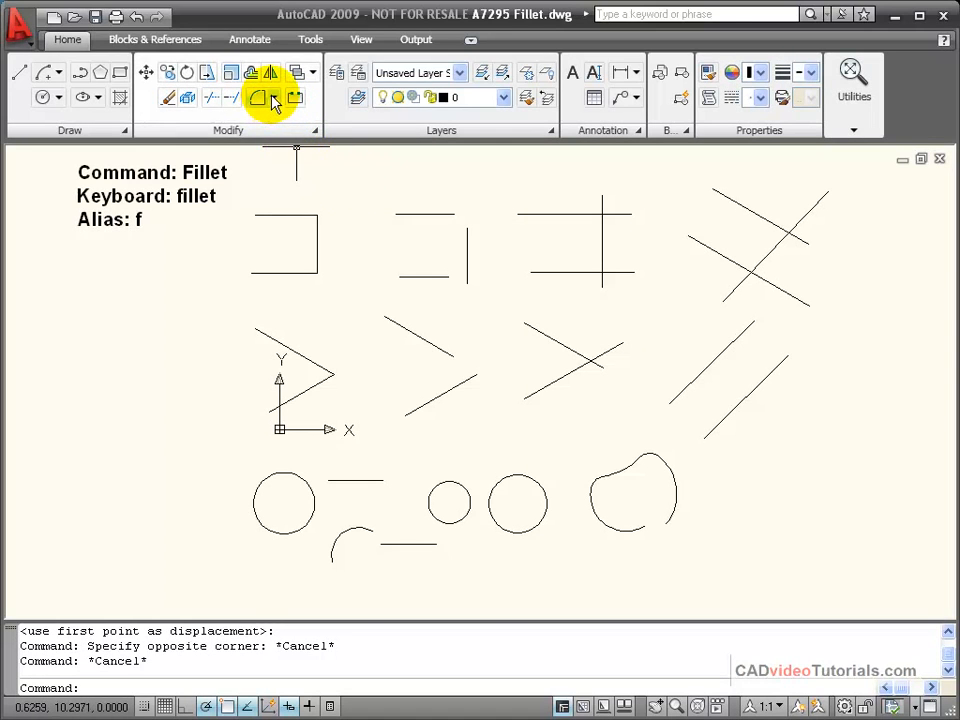
left_click(276, 96)
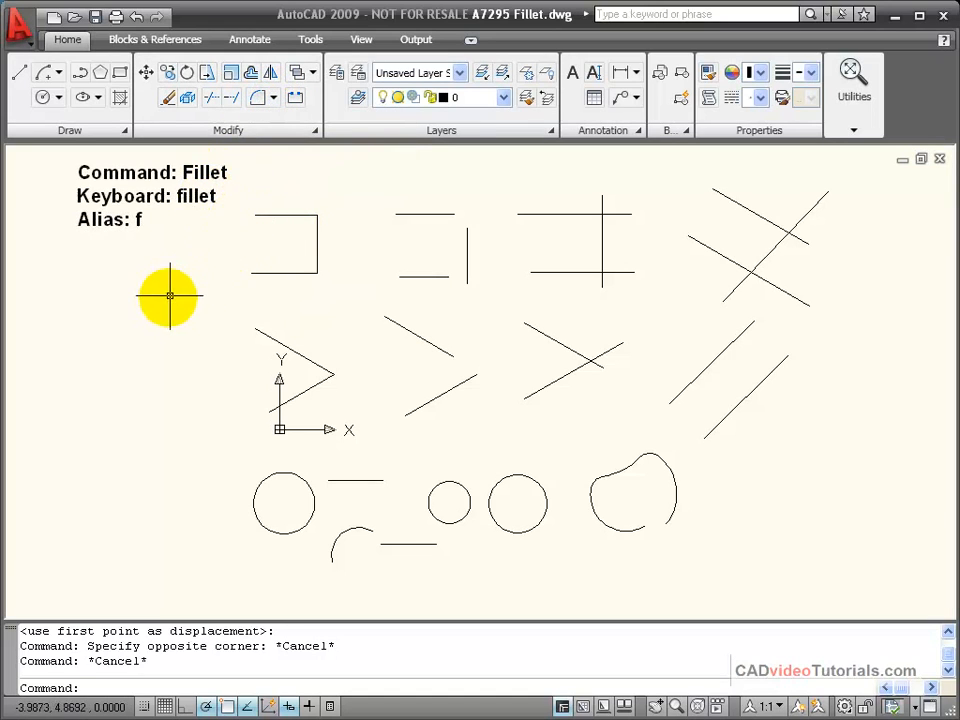
mouse_move(160, 318)
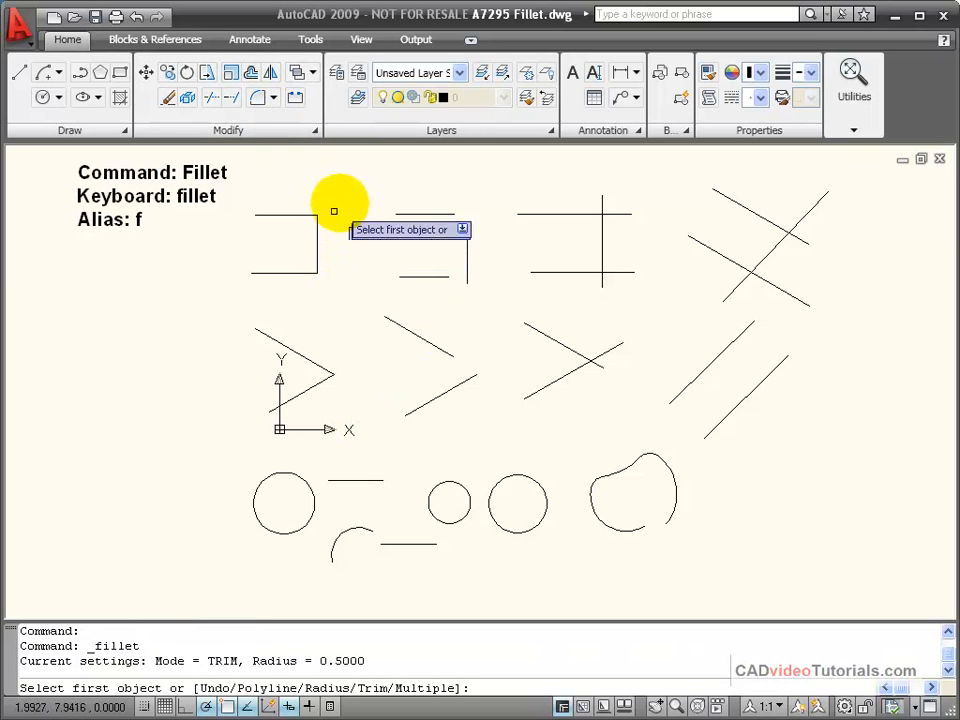
mouse_move(358, 184)
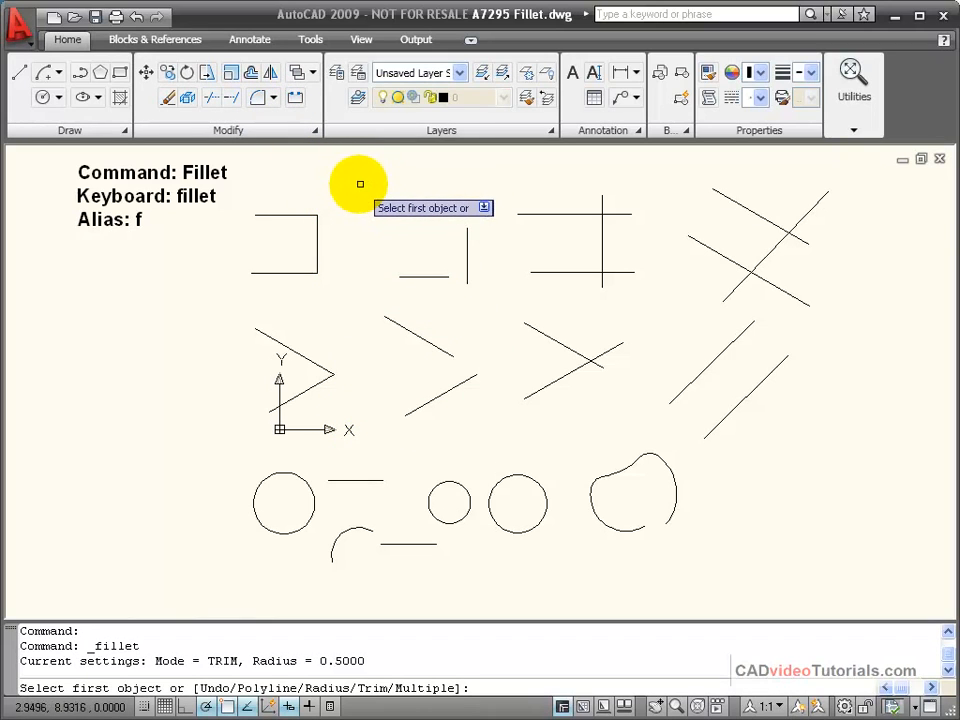
mouse_move(344, 588)
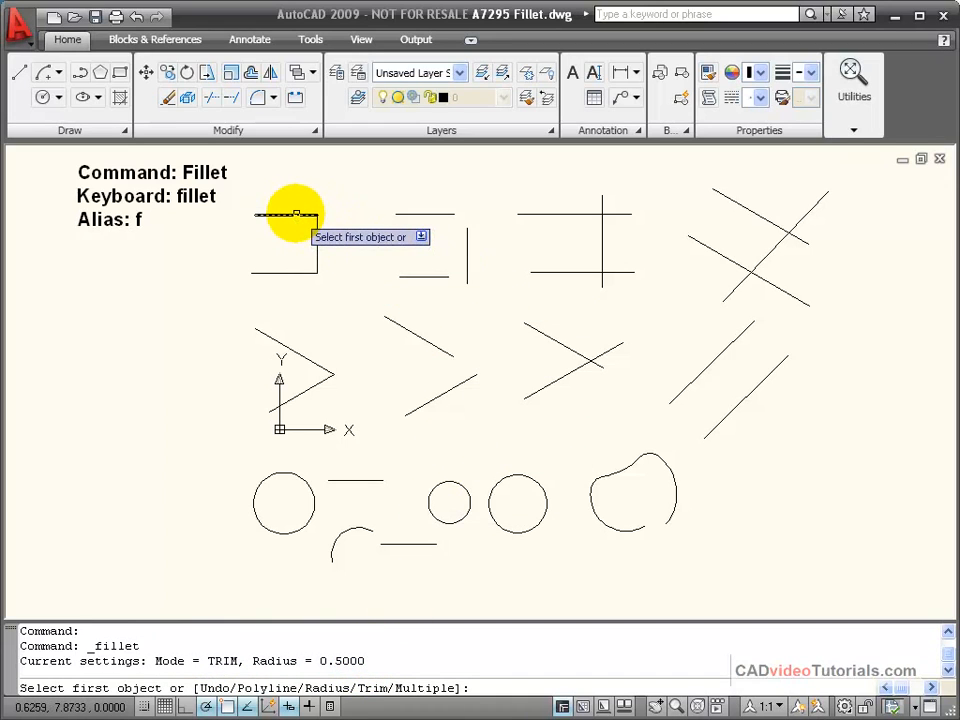
left_click(284, 212)
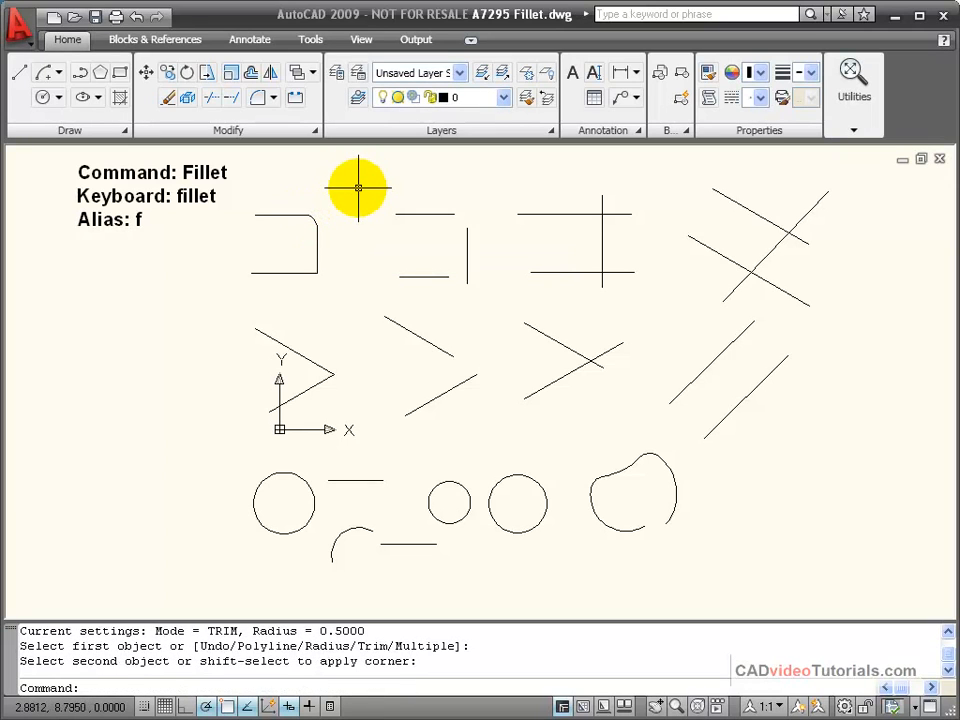
mouse_move(338, 222)
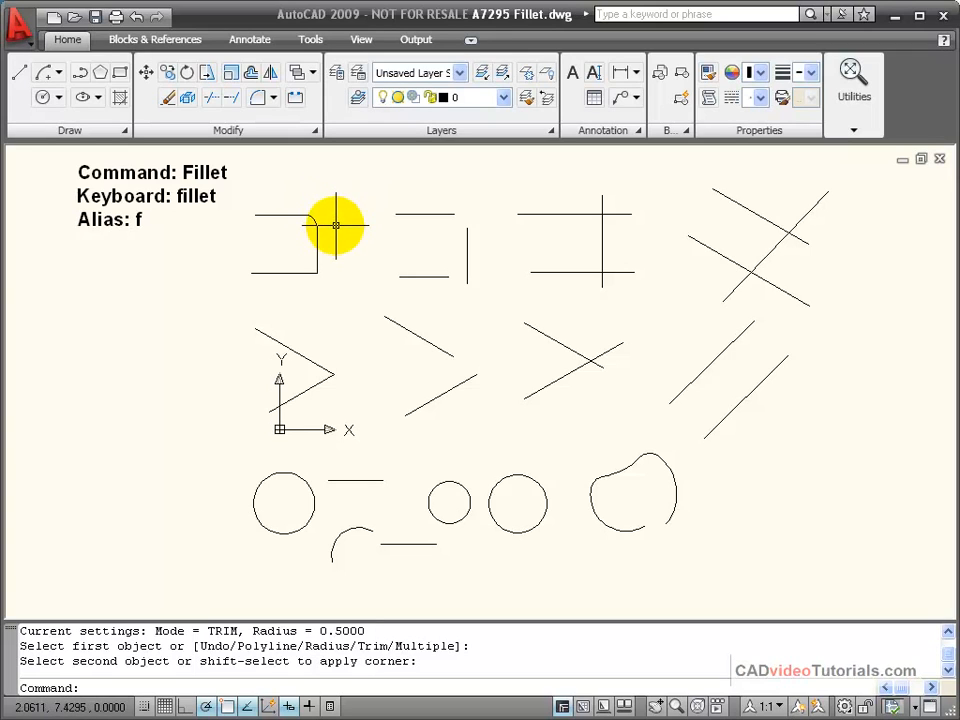
mouse_move(224, 524)
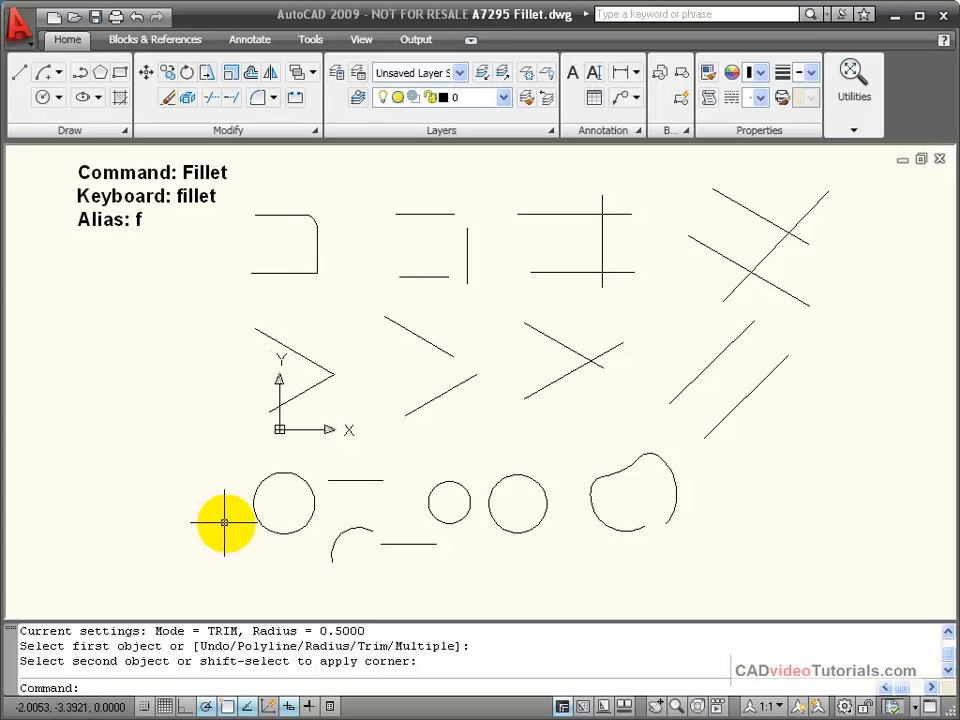
mouse_move(360, 192)
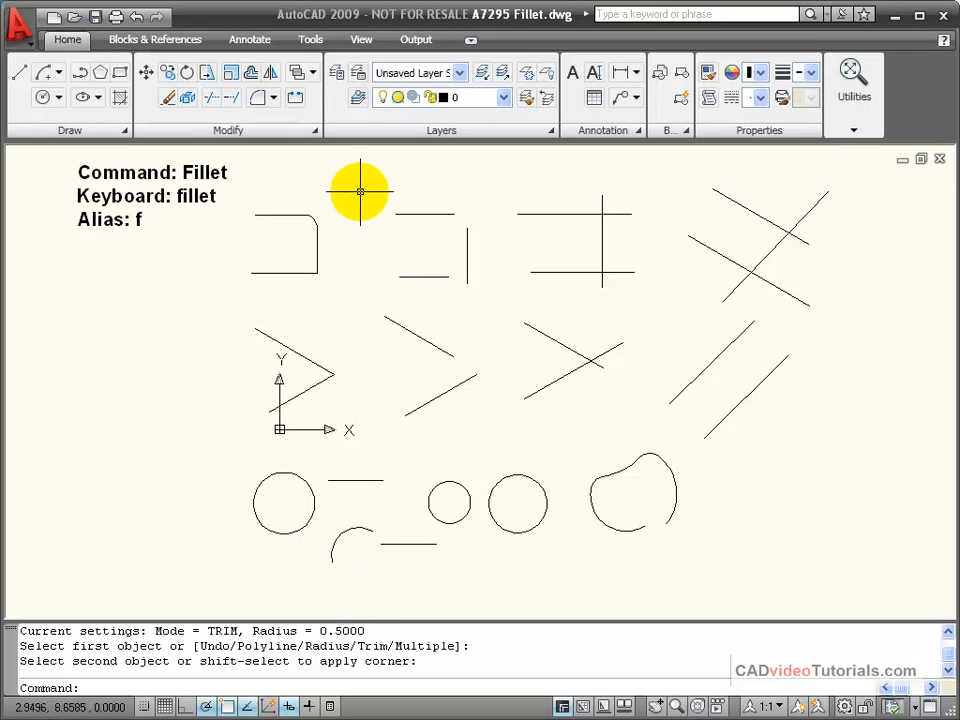
mouse_move(308, 212)
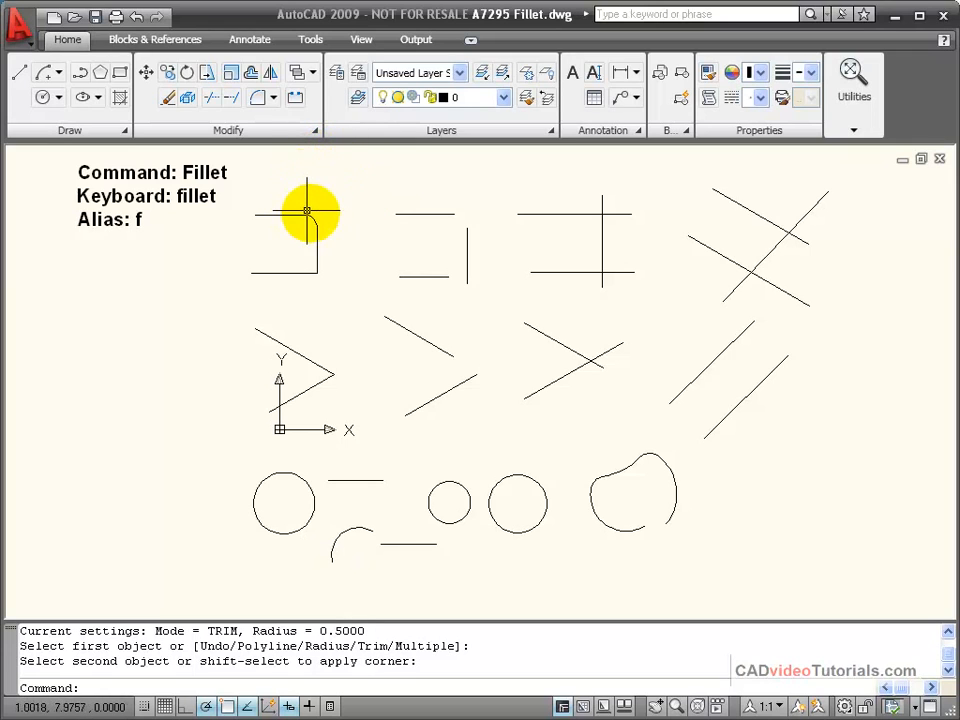
Set the fillet radius to 3/8 via the Fillet command's Radius option
left_click(258, 96)
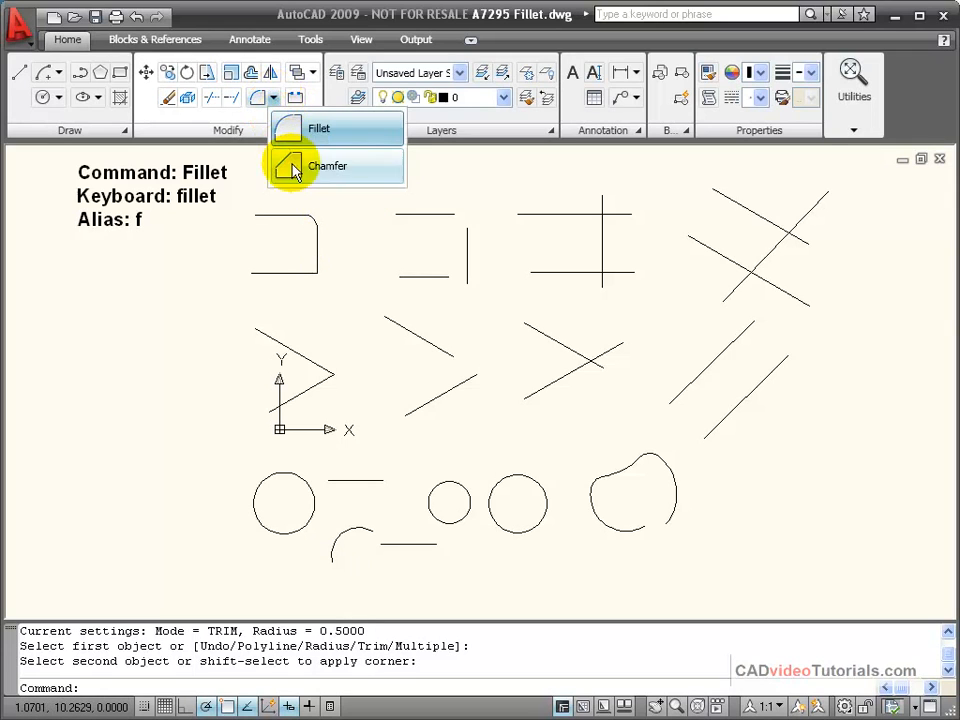
left_click(320, 128)
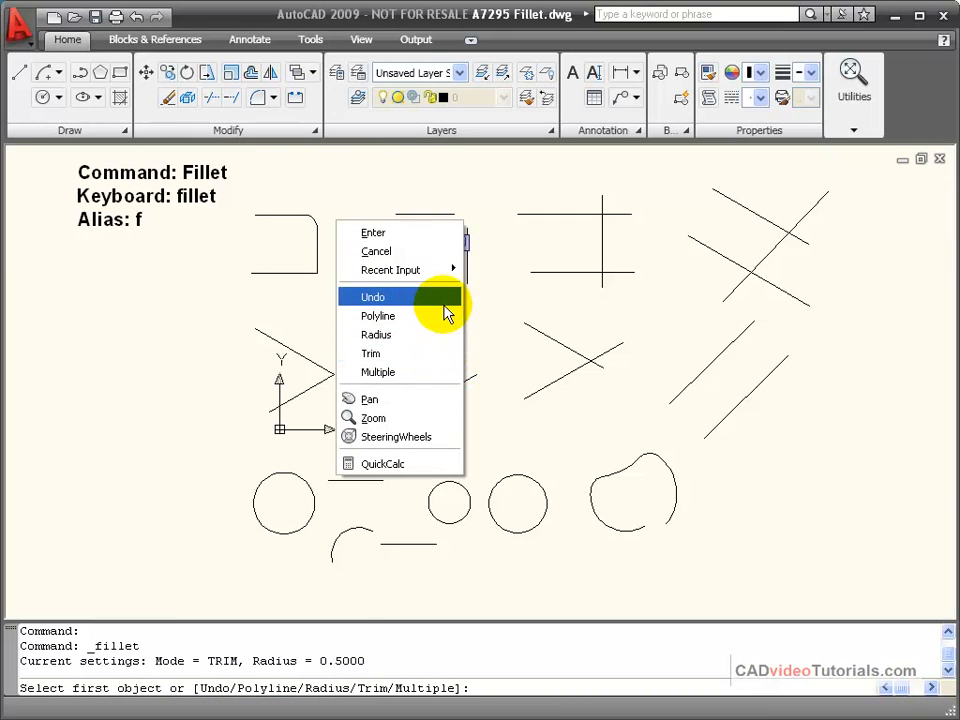
left_click(376, 334)
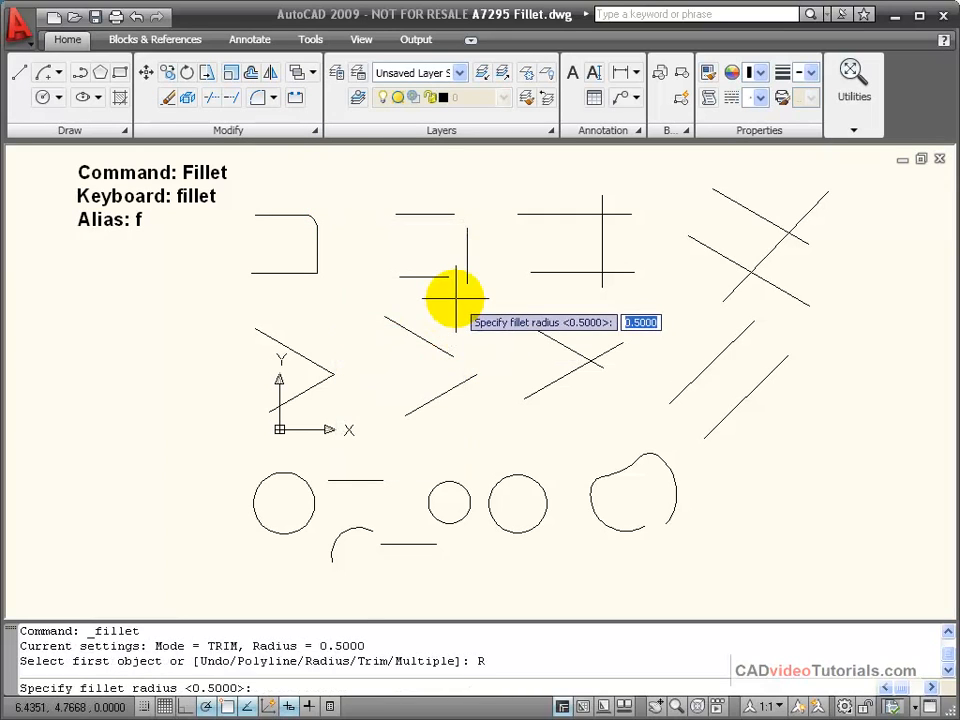
mouse_move(376, 230)
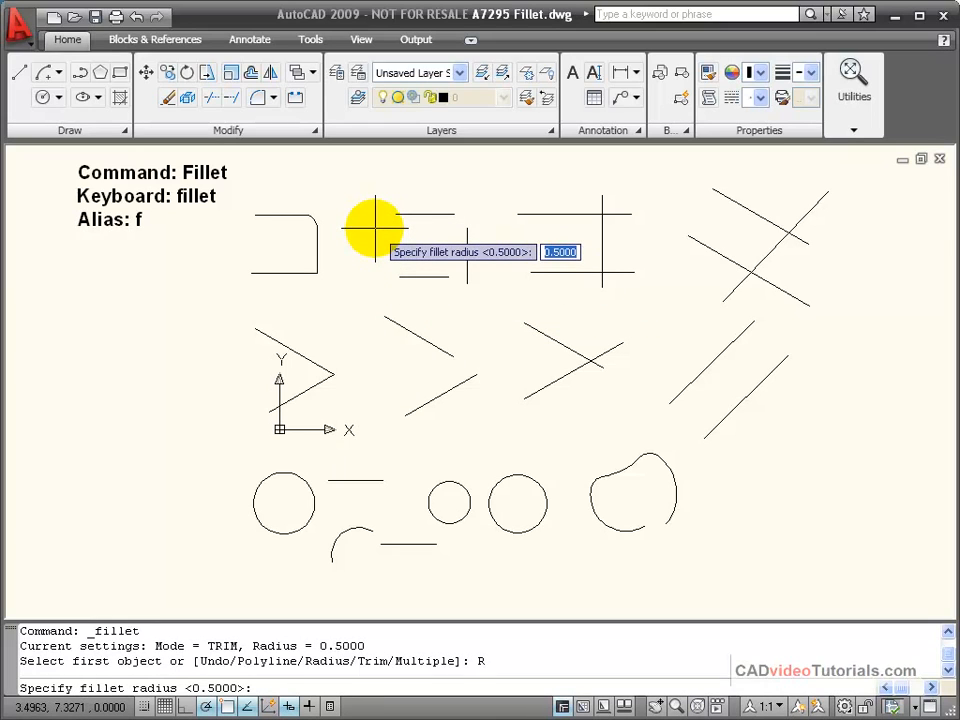
type("3")
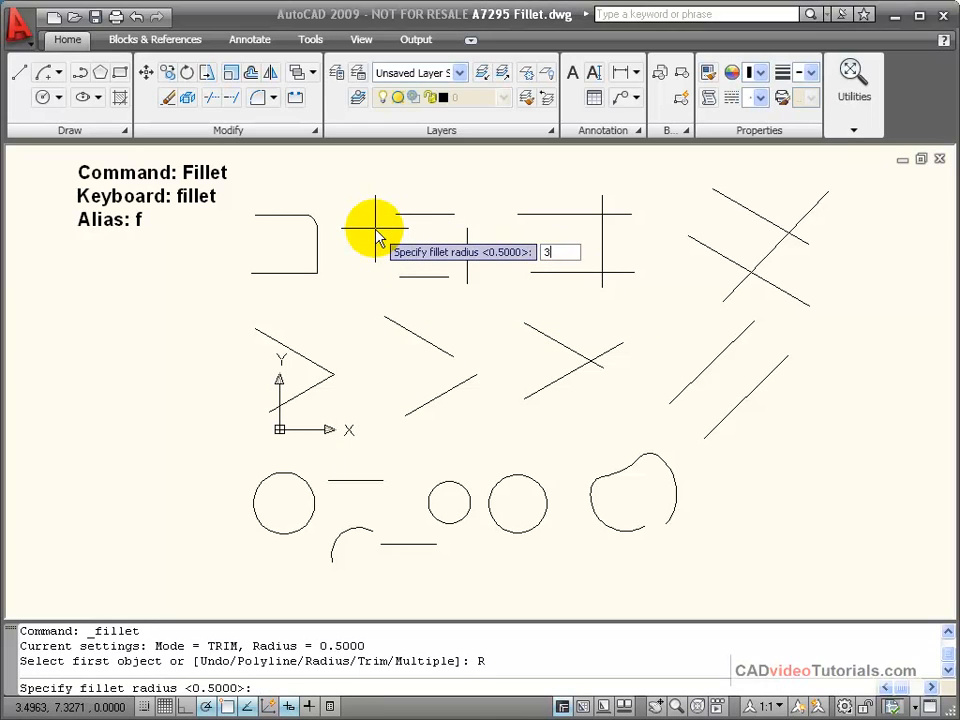
type("/8")
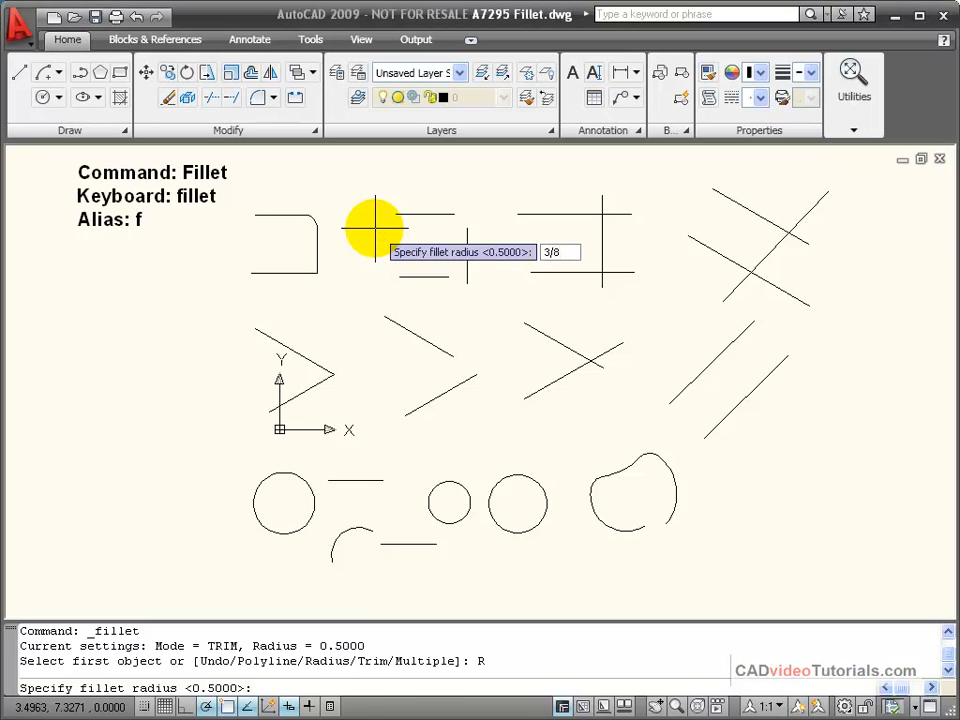
key("Return")
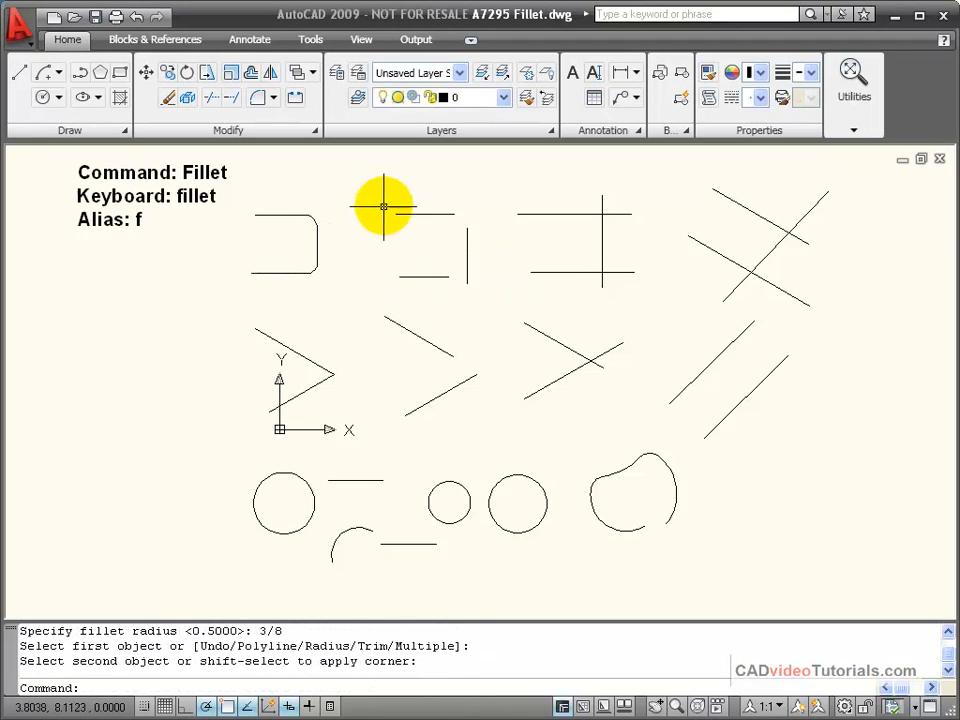
mouse_move(354, 260)
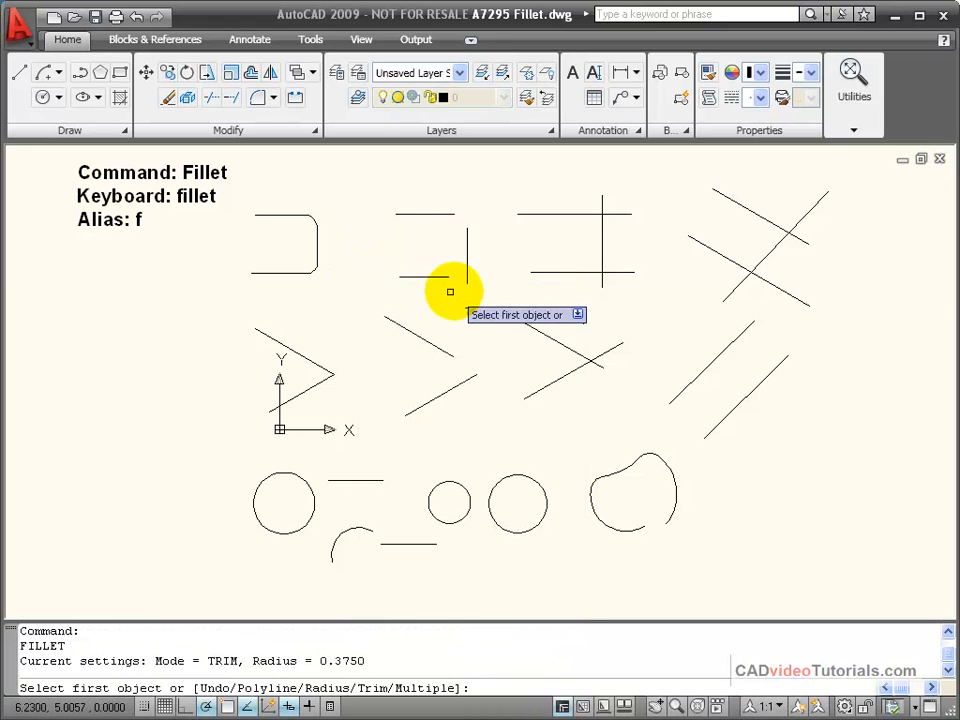
mouse_move(404, 224)
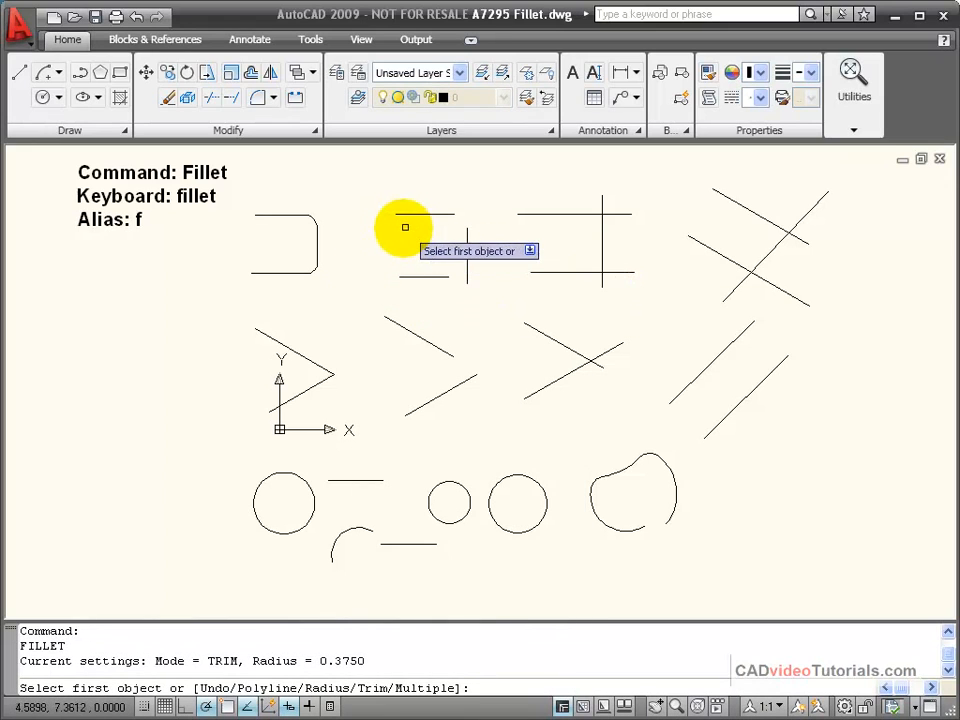
mouse_move(376, 230)
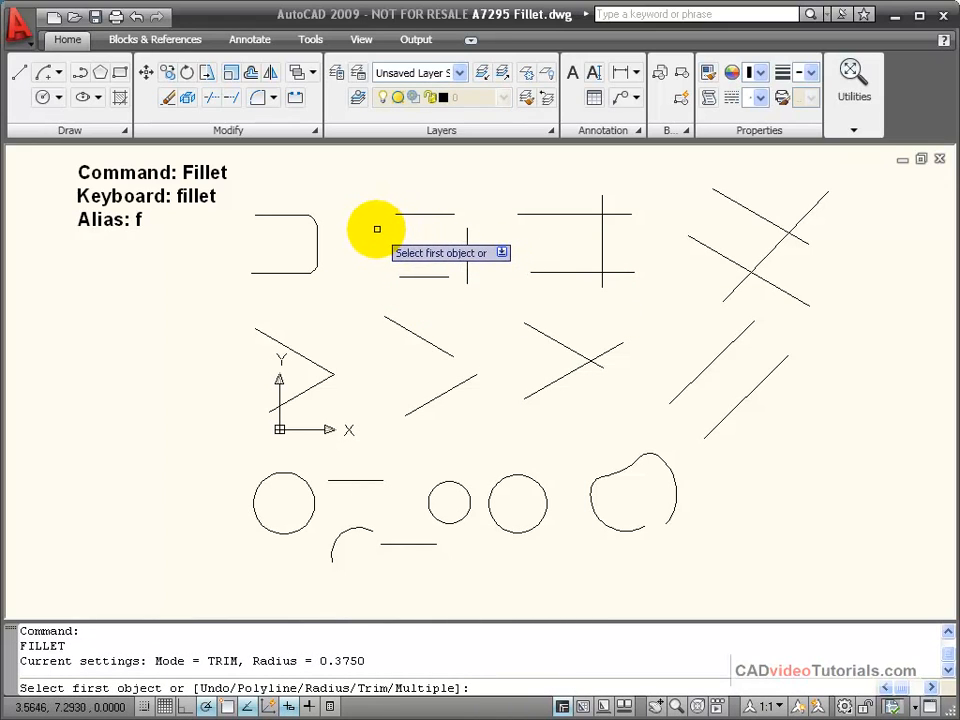
Fillet both corners of the second top-row figure into a bracket with 3/8 rounds
type("r")
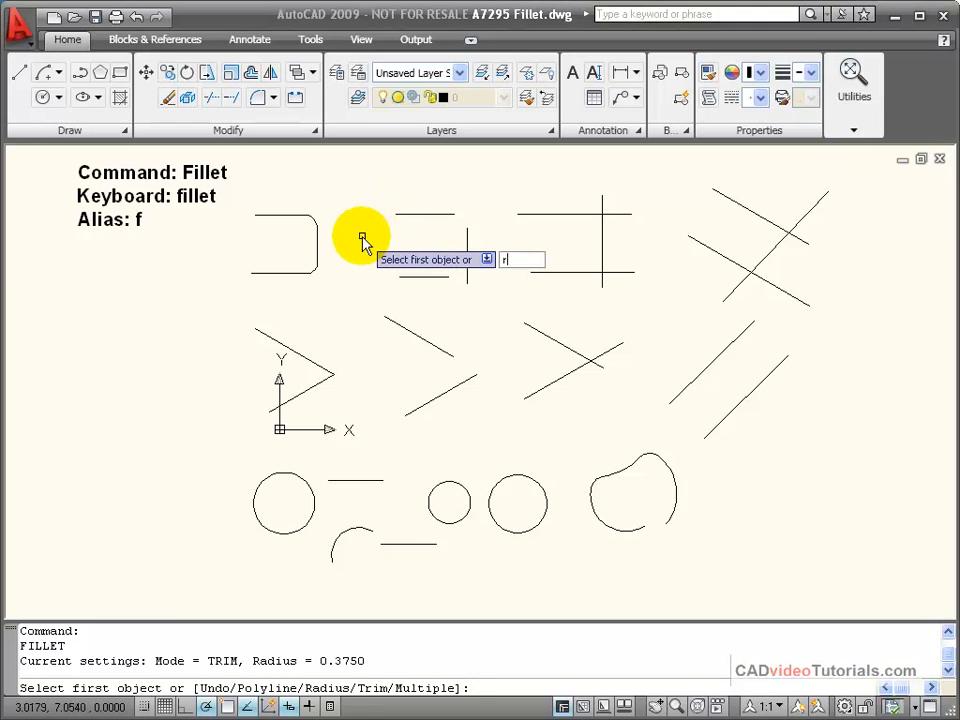
type("r")
type(".5")
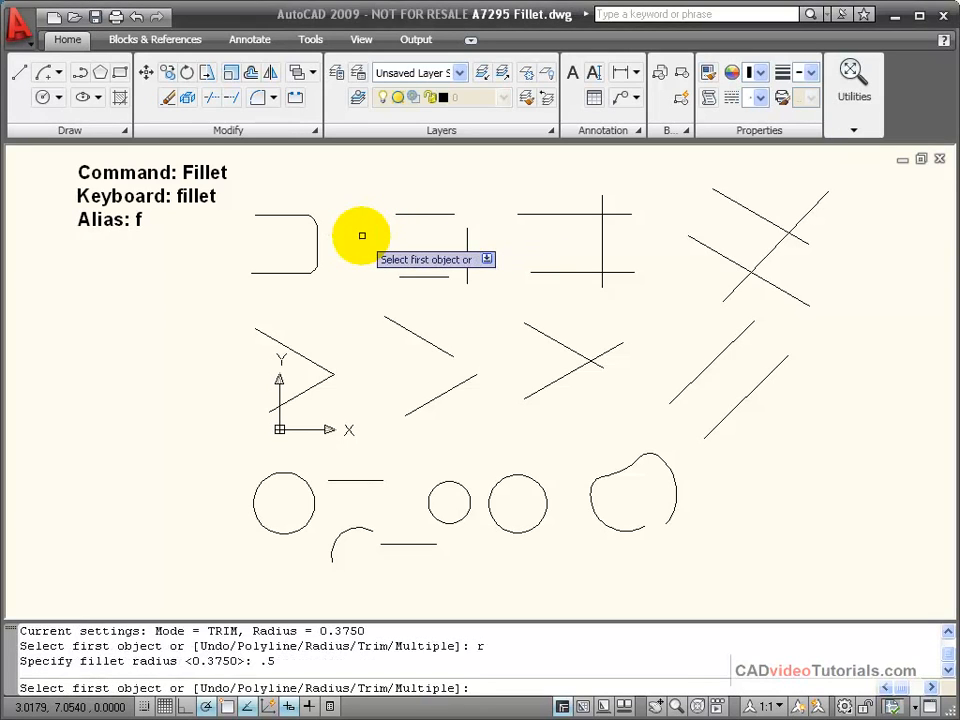
mouse_move(404, 270)
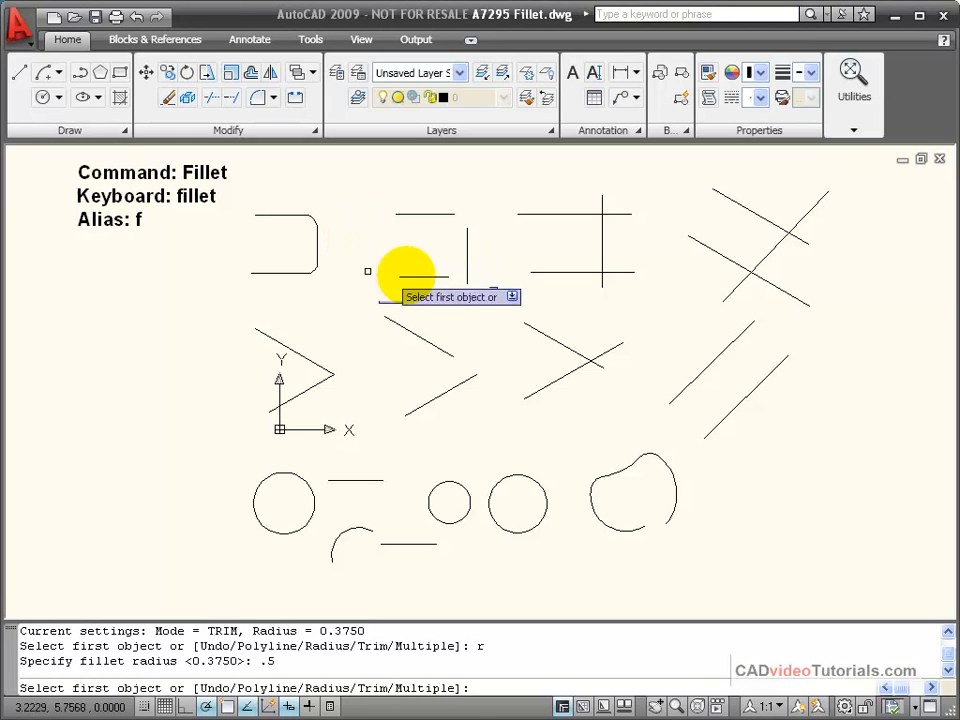
mouse_move(486, 218)
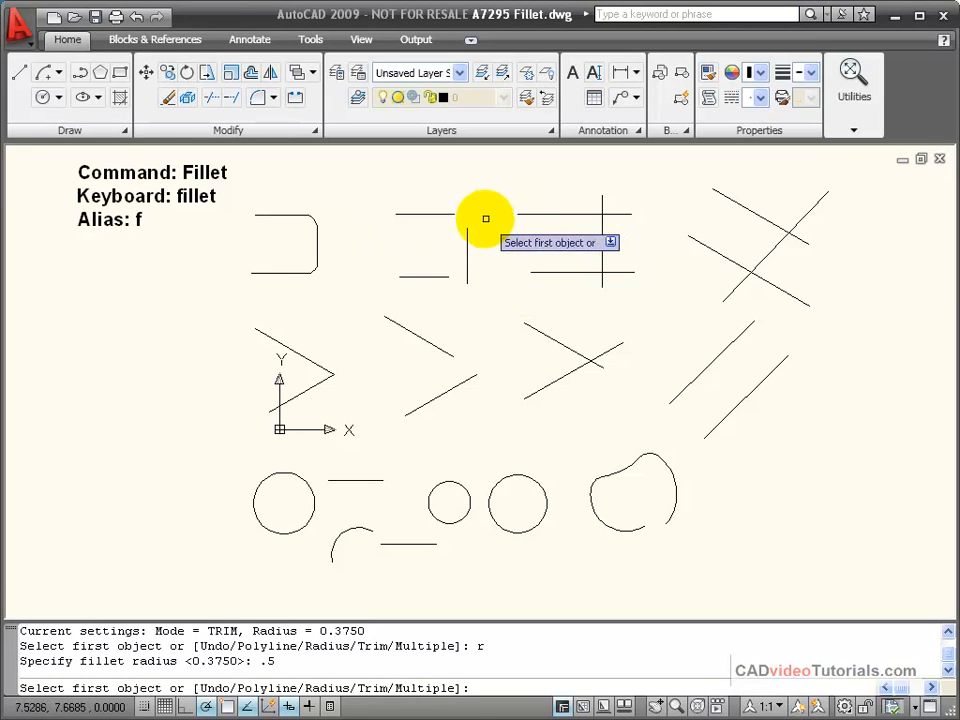
mouse_move(436, 276)
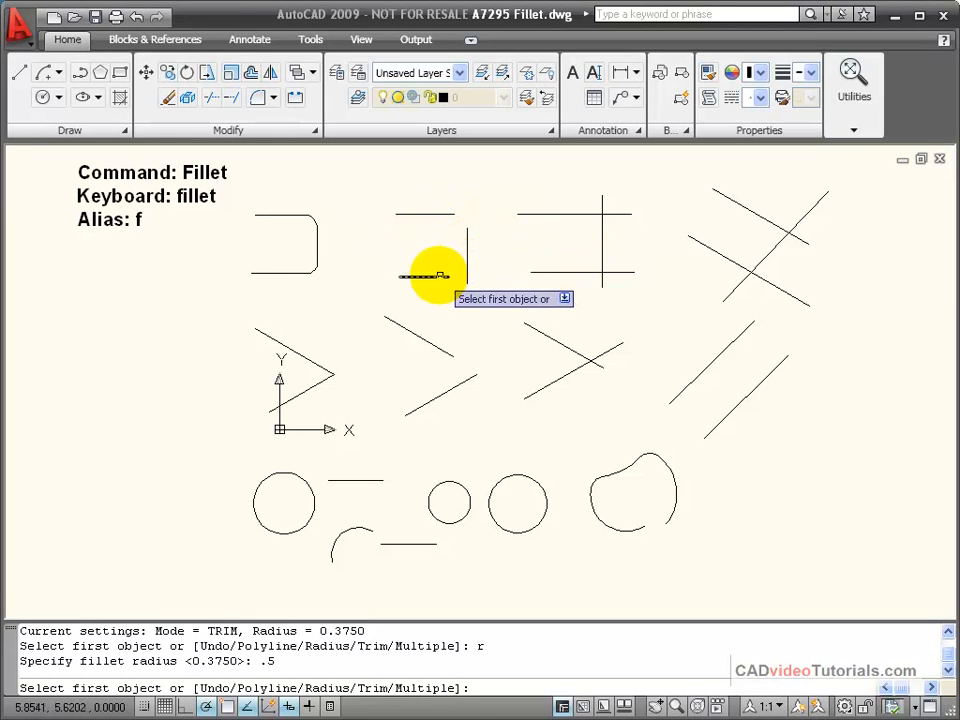
mouse_move(436, 208)
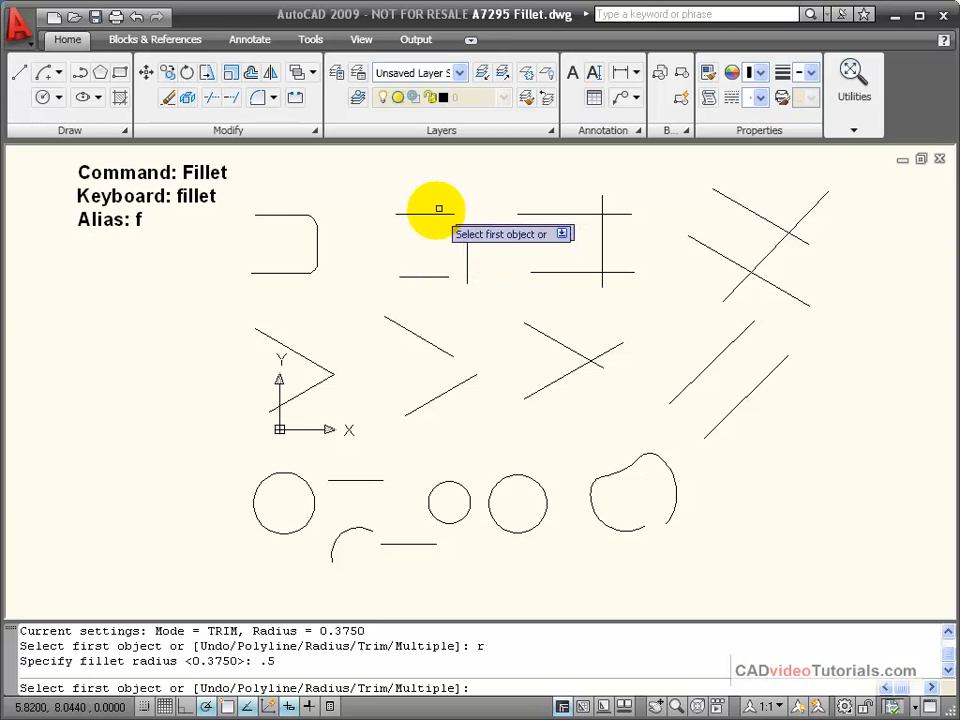
left_click(500, 248)
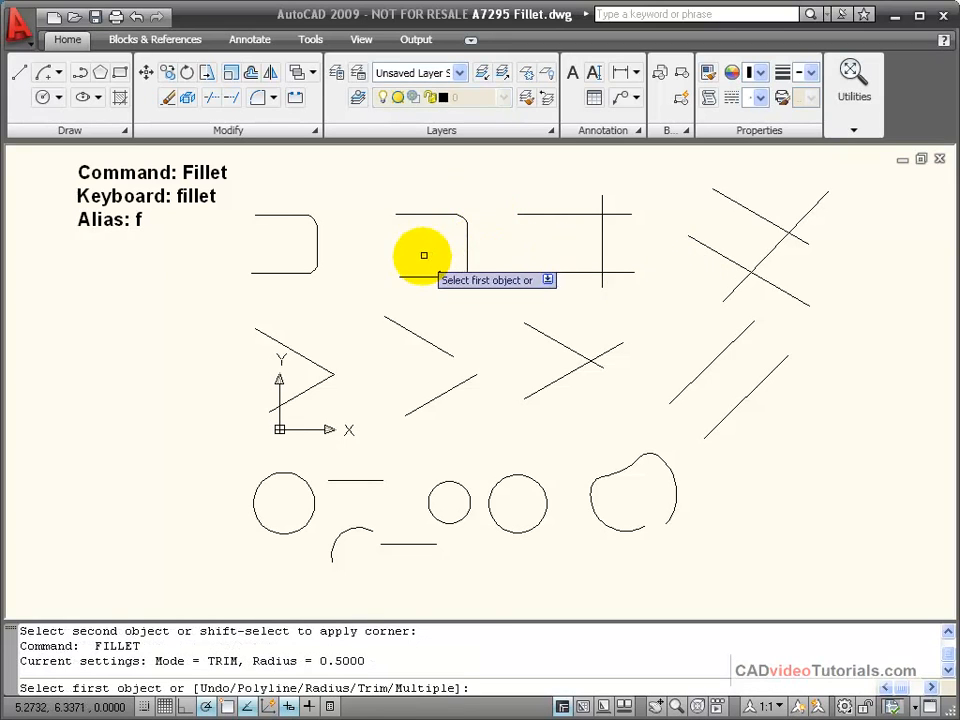
left_click(422, 256)
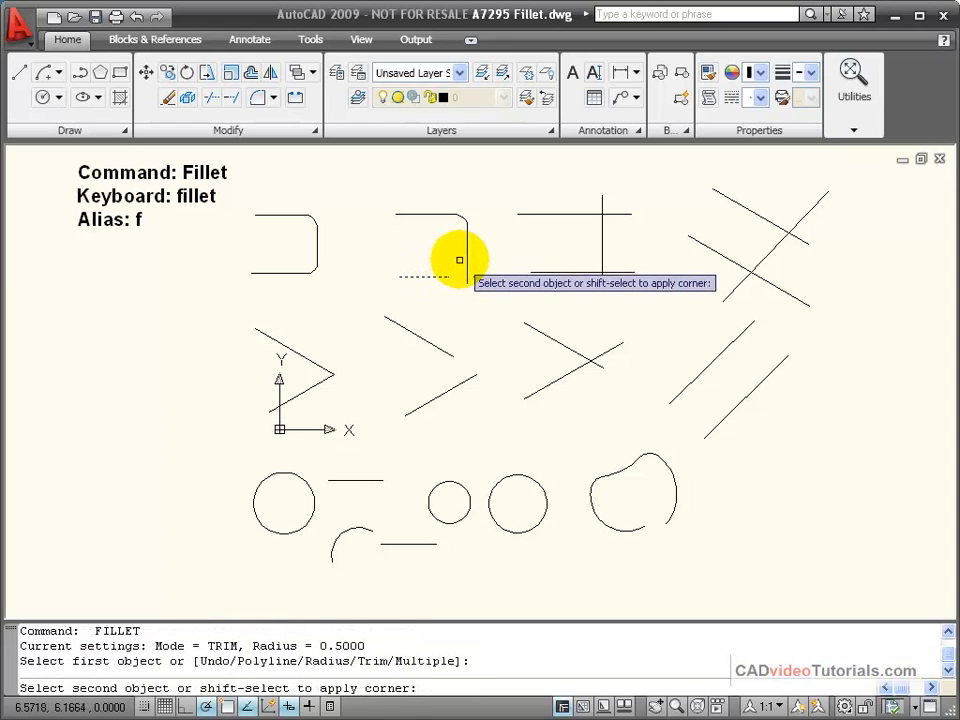
left_click(510, 244)
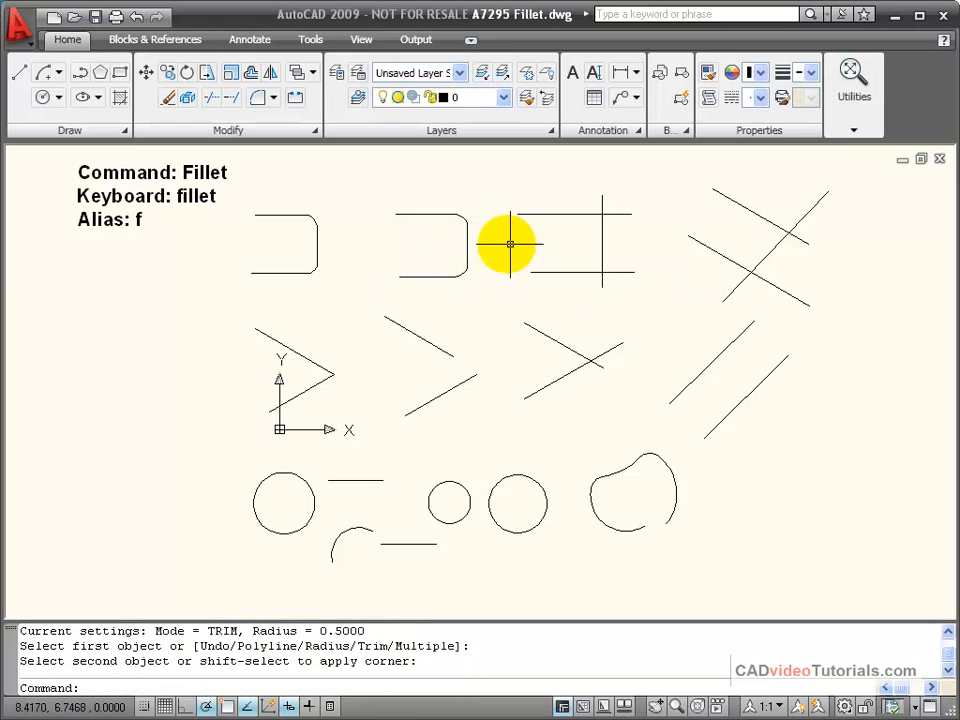
mouse_move(402, 190)
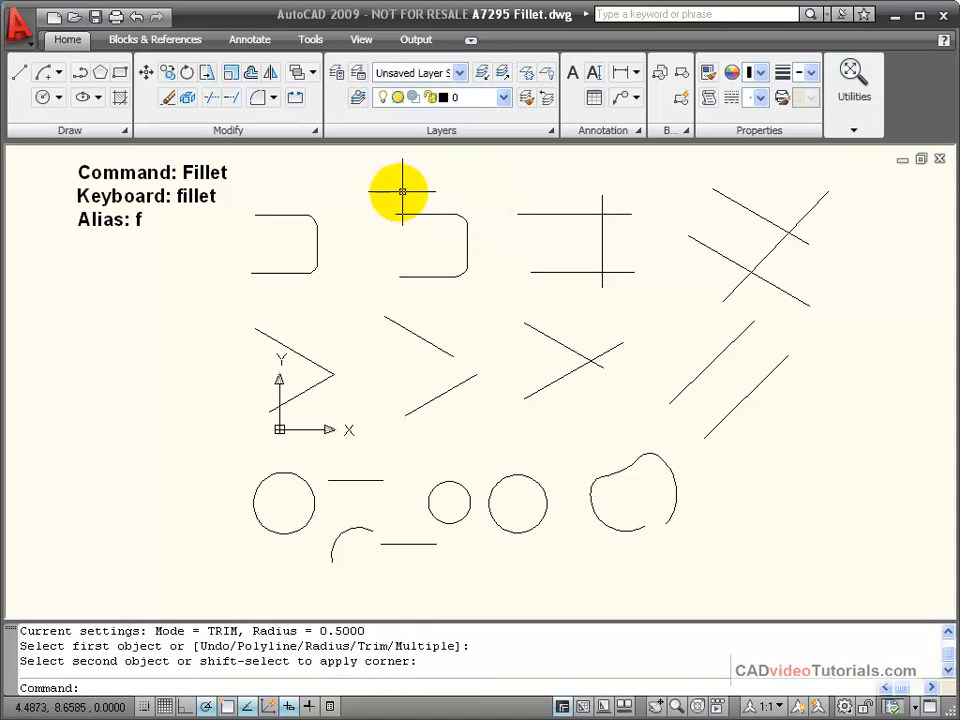
mouse_move(436, 212)
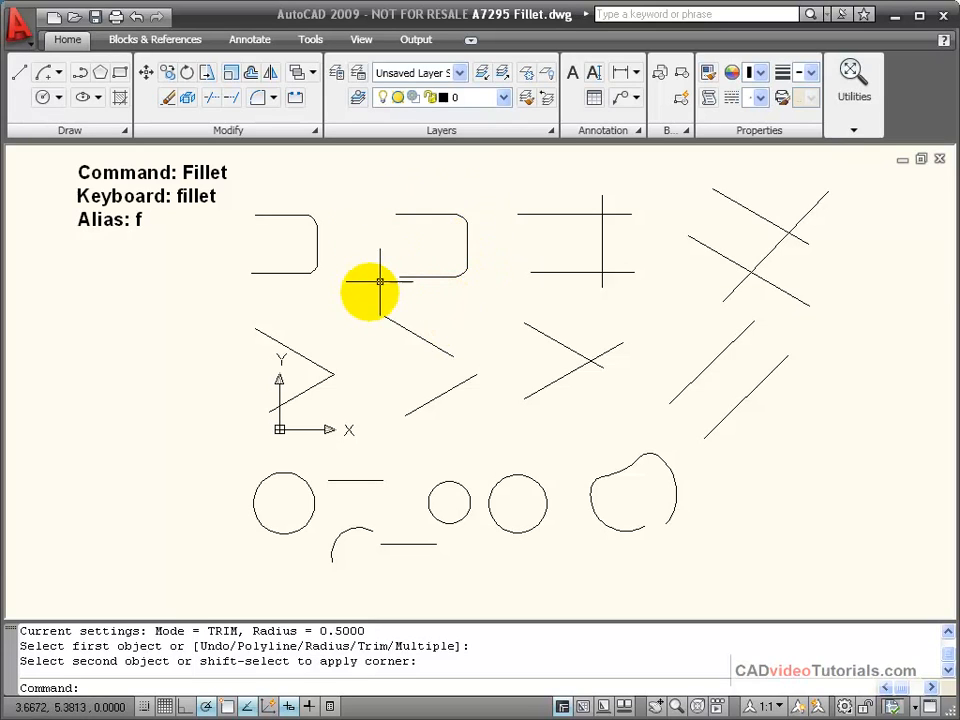
mouse_move(336, 316)
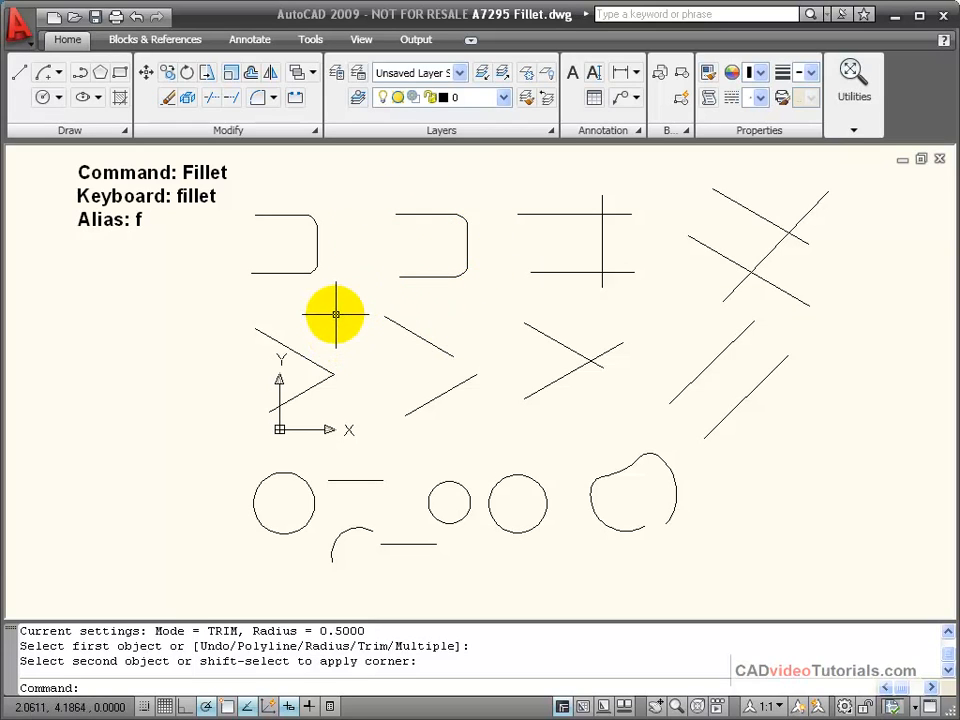
mouse_move(322, 376)
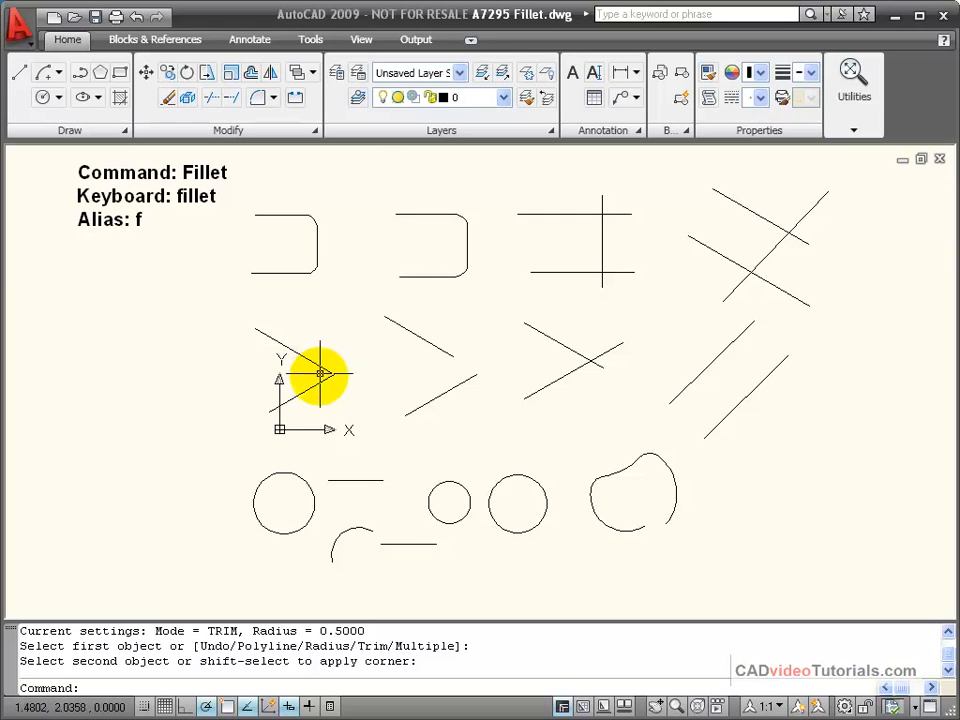
mouse_move(344, 336)
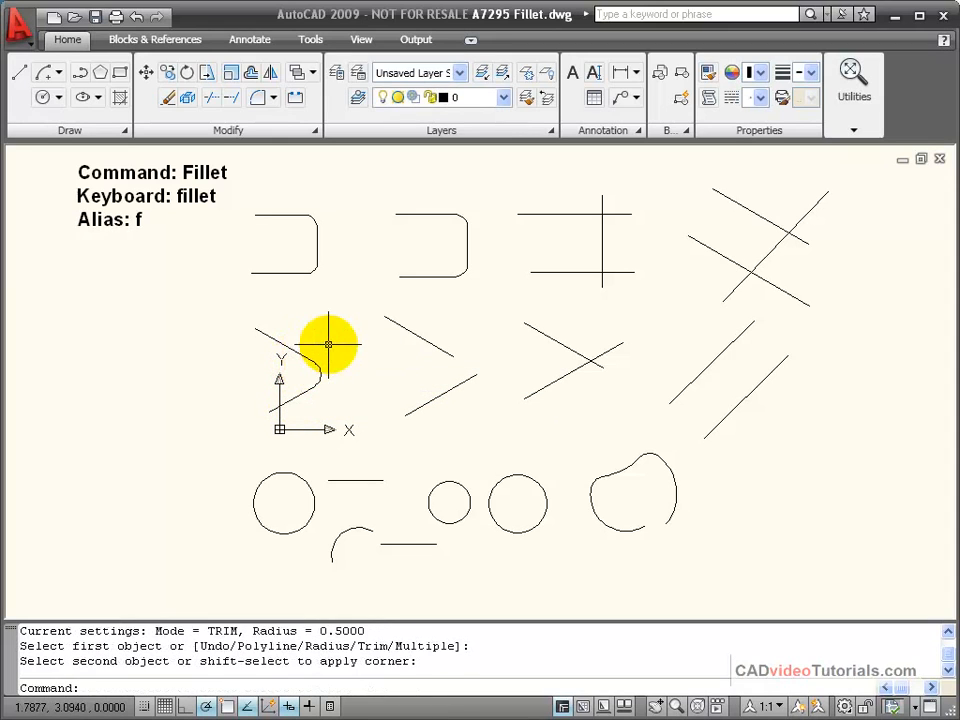
mouse_move(478, 326)
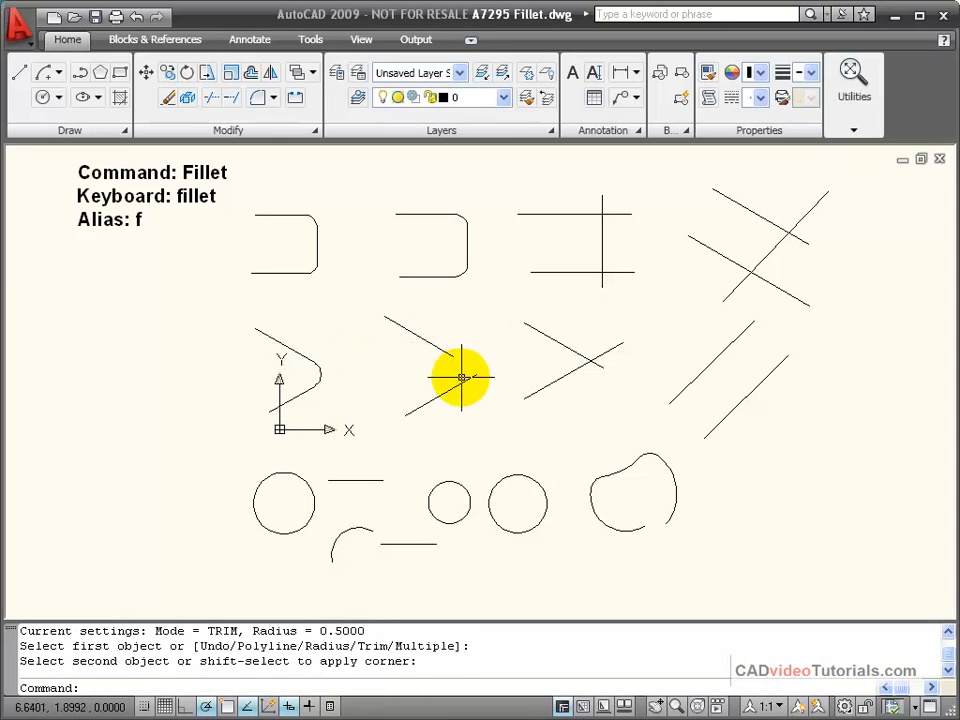
mouse_move(444, 388)
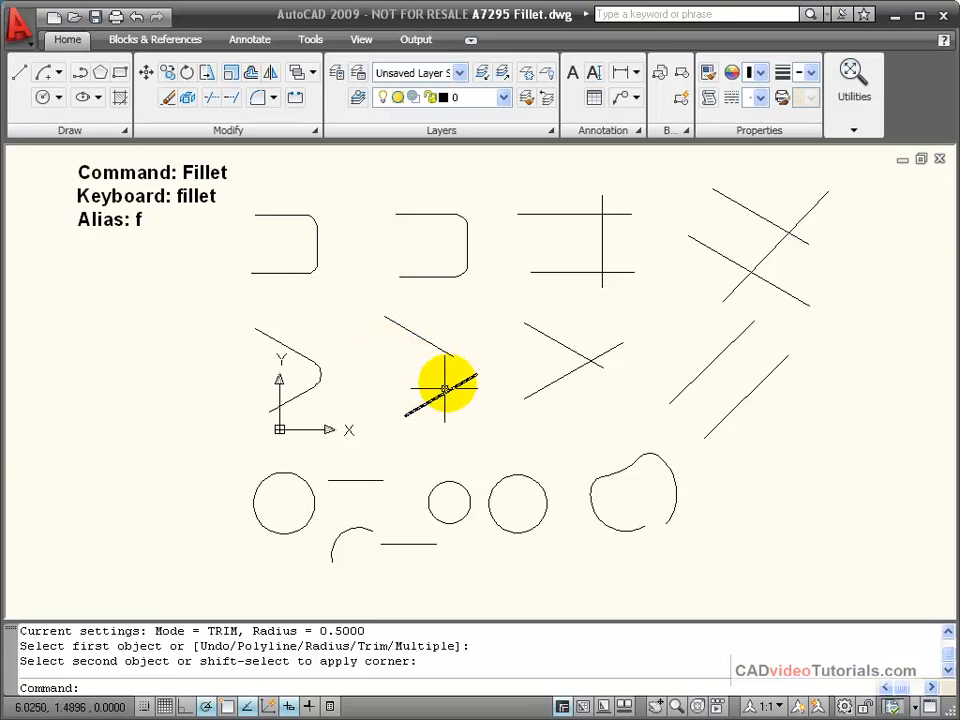
Fillet the middle-row V-shaped line pairs into rounded, trimmed corners
left_click(436, 390)
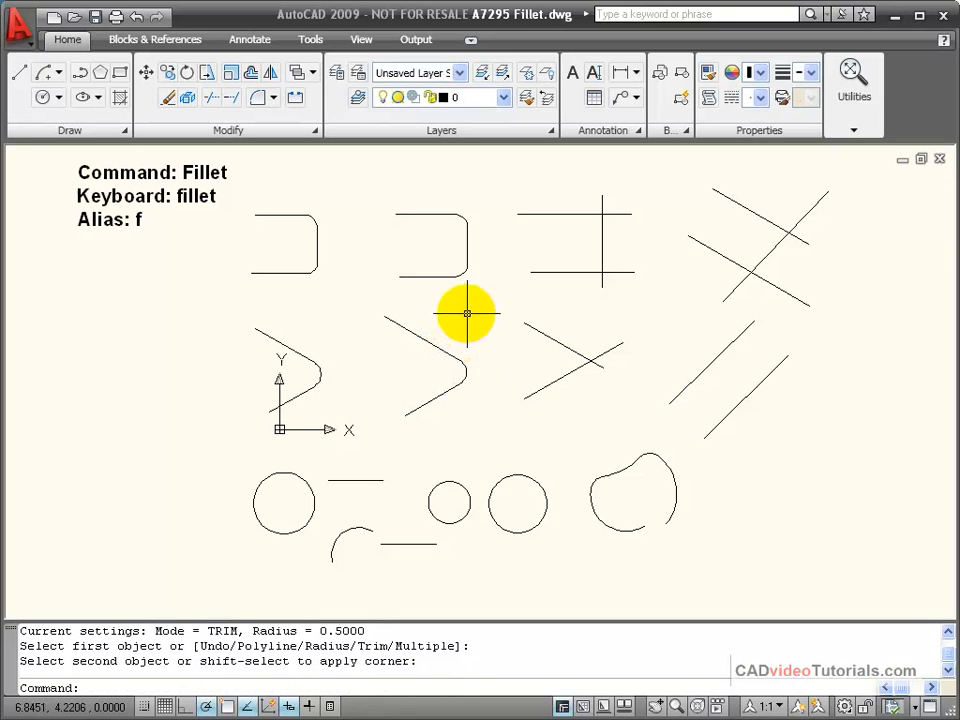
mouse_move(482, 320)
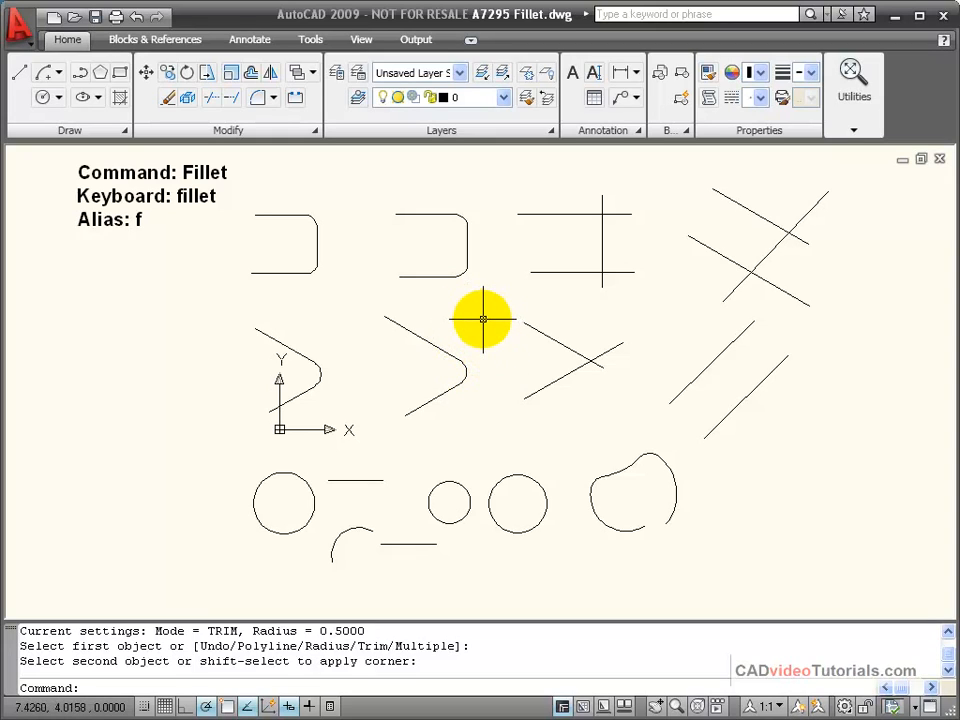
mouse_move(468, 318)
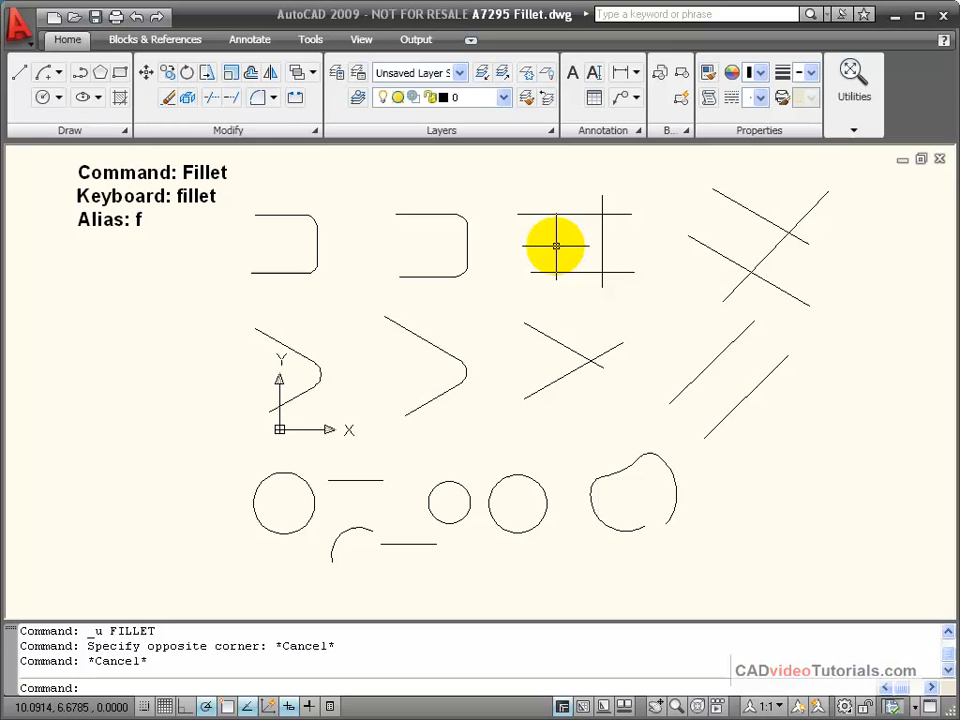
mouse_move(570, 210)
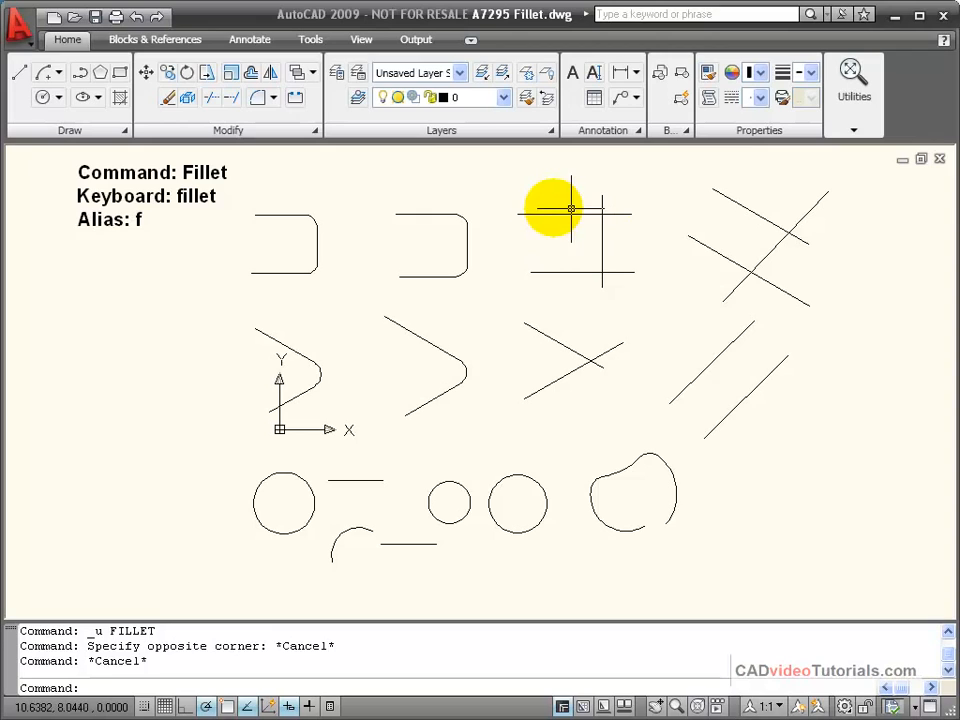
mouse_move(628, 240)
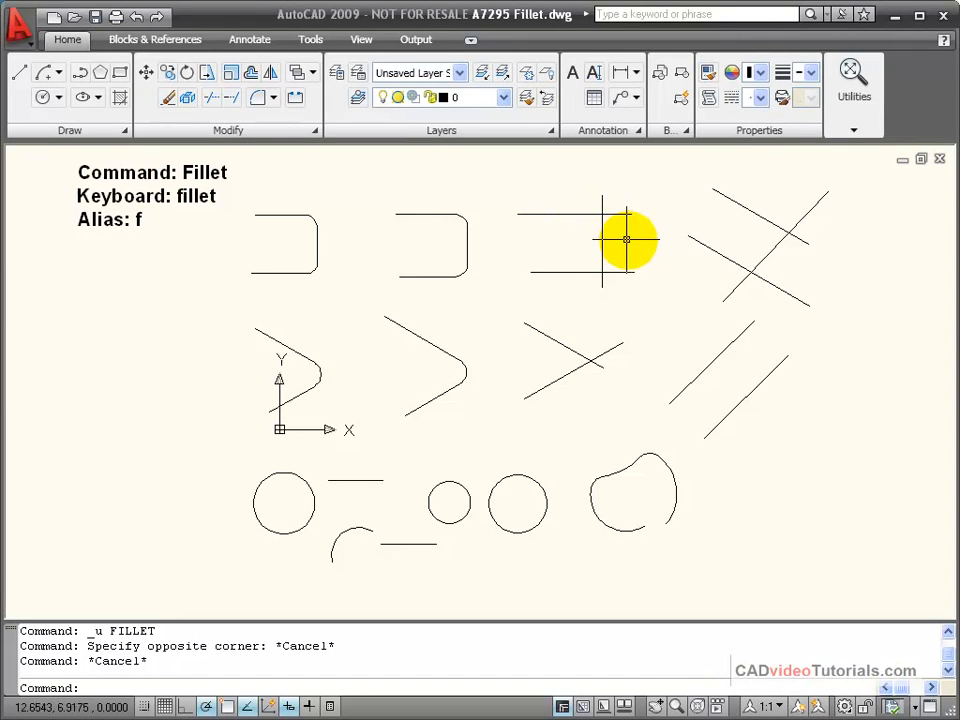
mouse_move(564, 232)
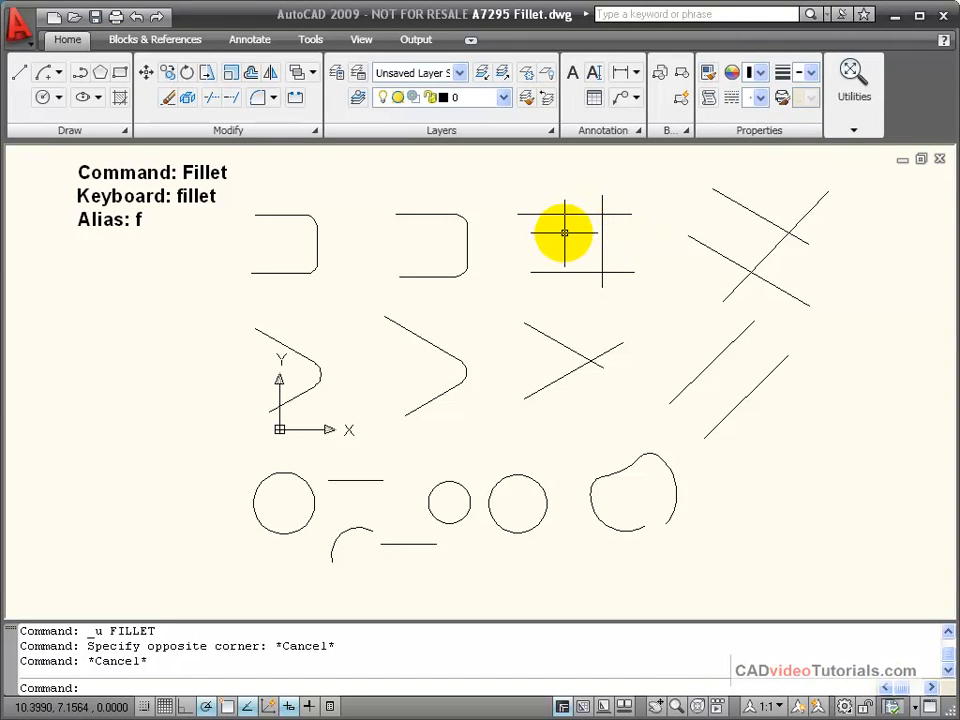
mouse_move(560, 244)
type("f")
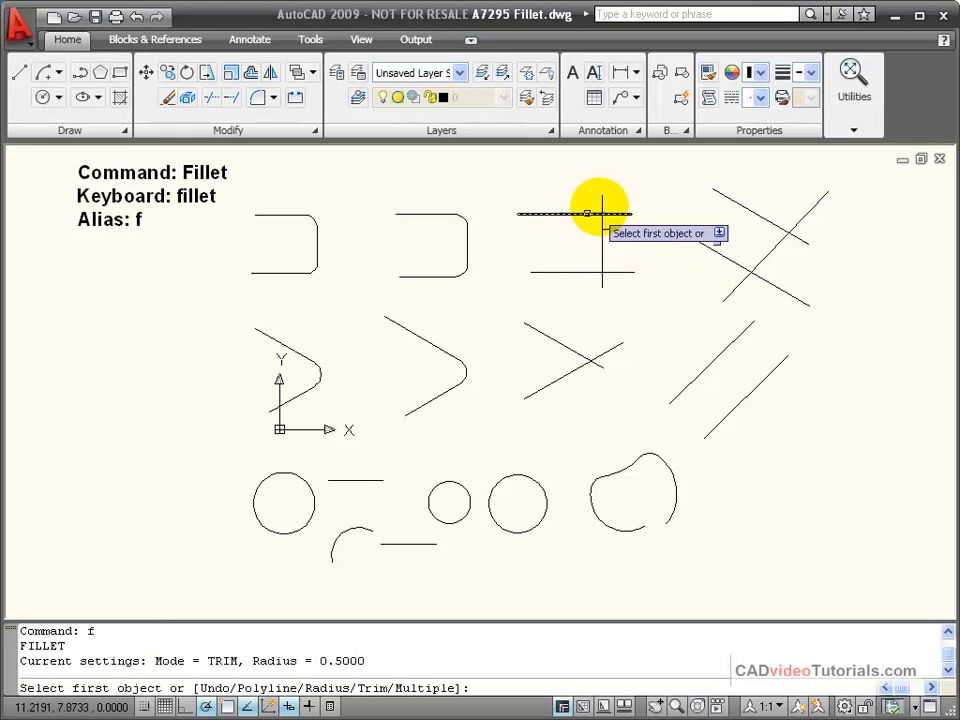
mouse_move(582, 212)
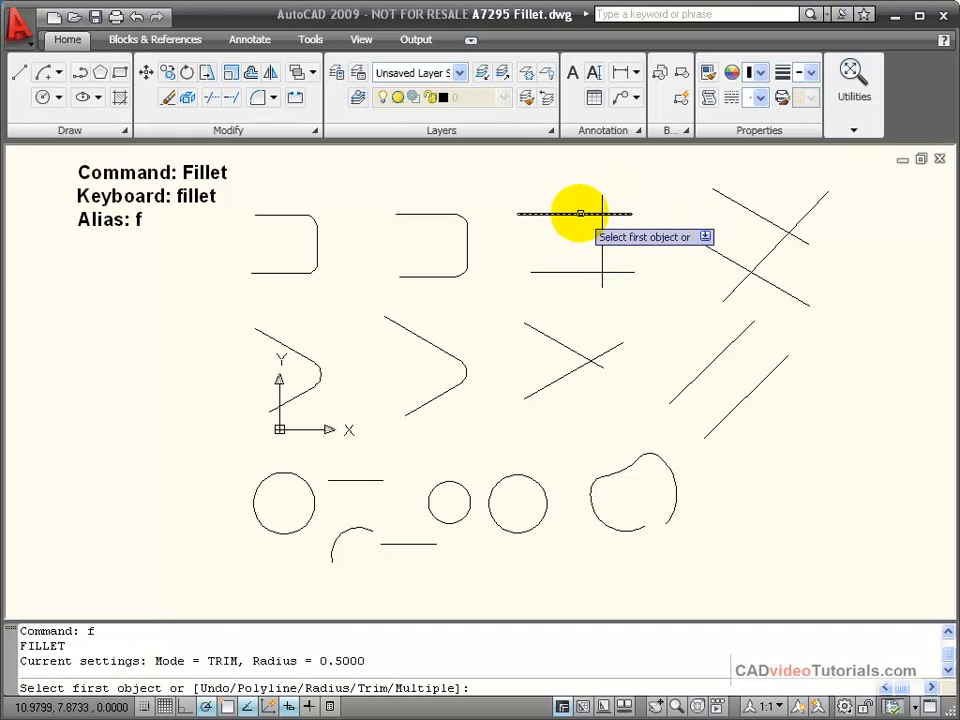
Fillet the top and bottom corners of the third top-row figure, picking the sides to keep
left_click(576, 212)
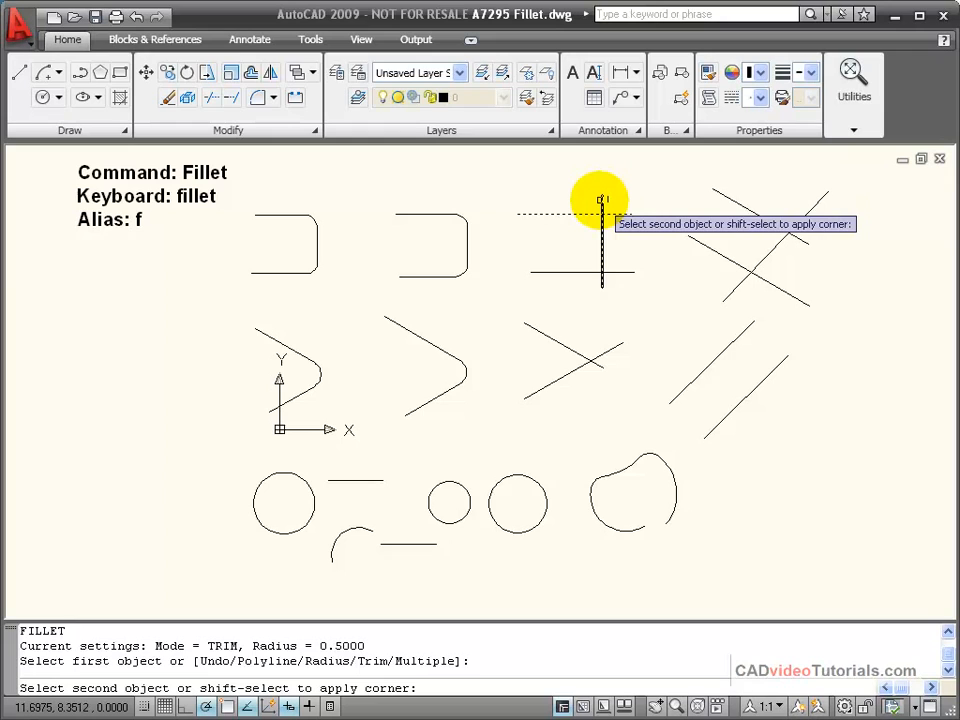
left_click(748, 210)
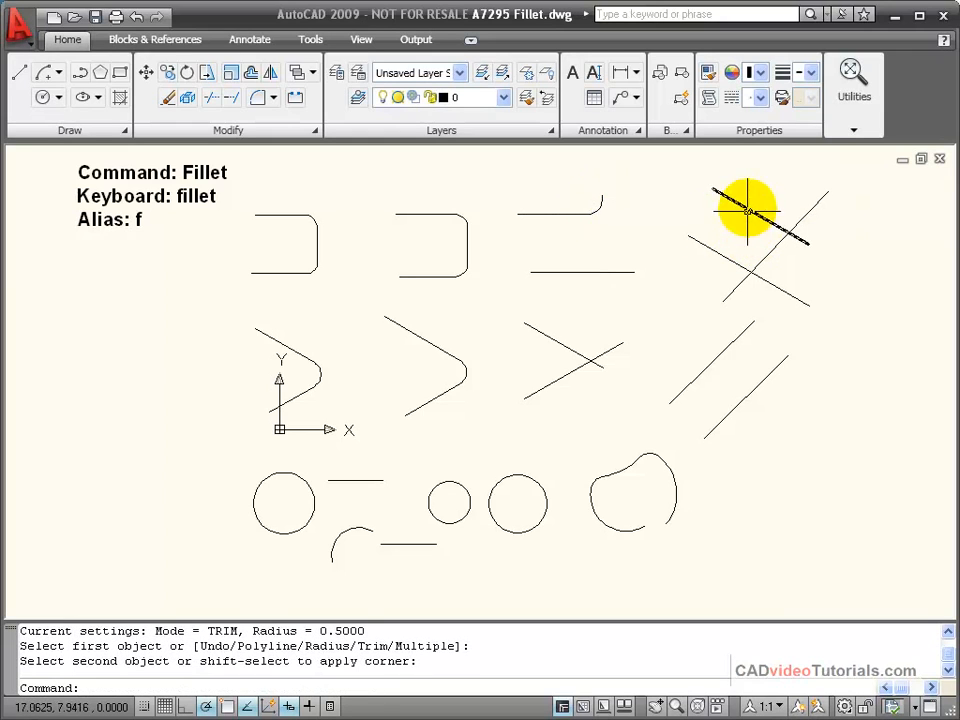
mouse_move(628, 198)
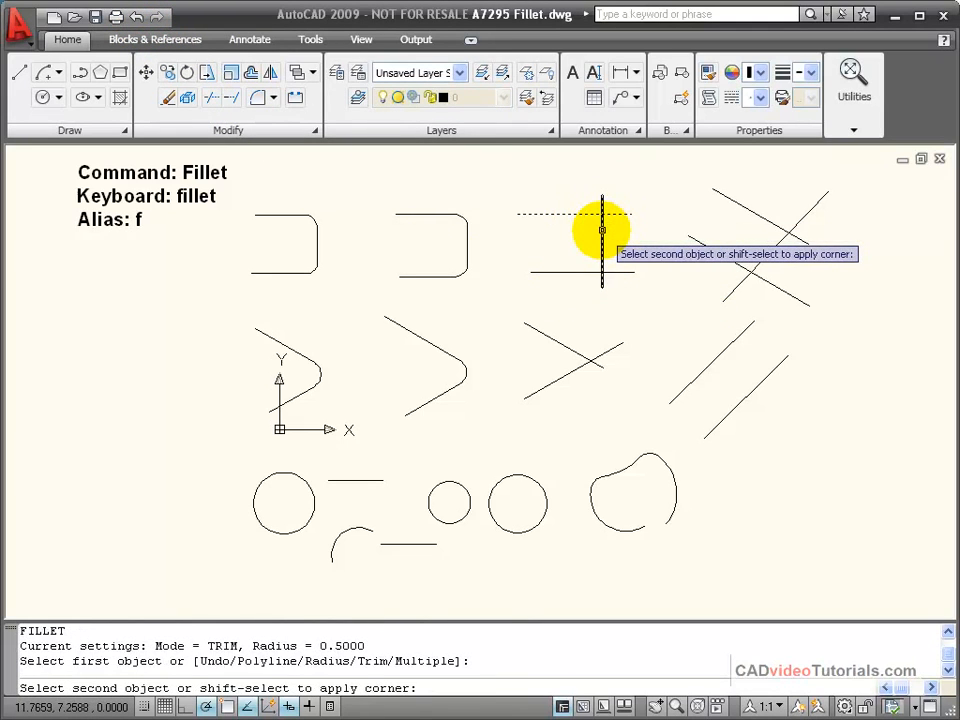
left_click(600, 270)
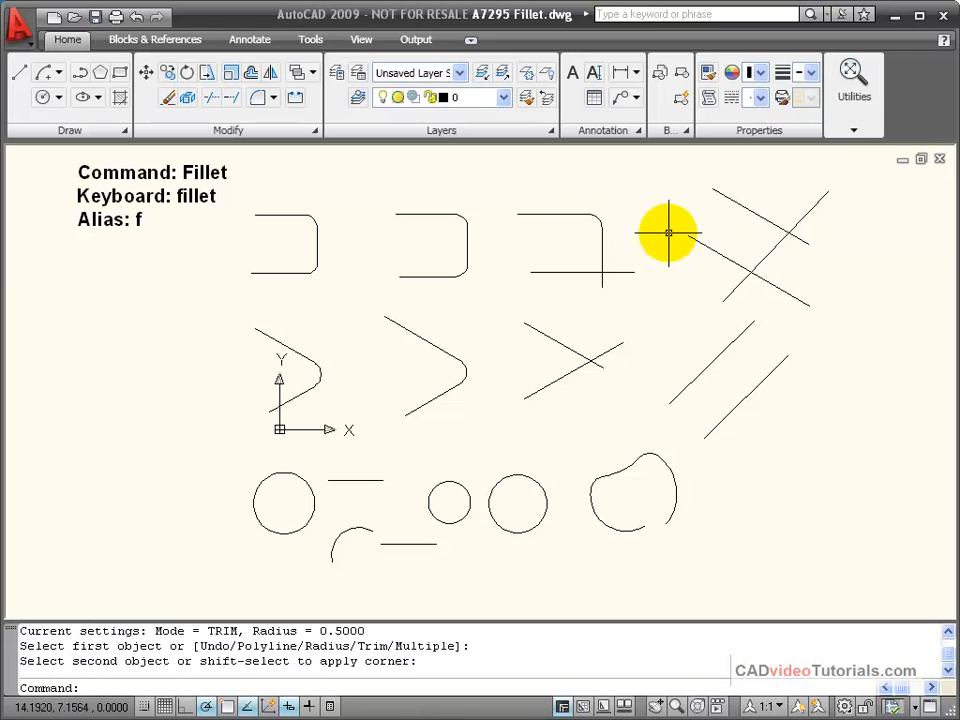
mouse_move(596, 236)
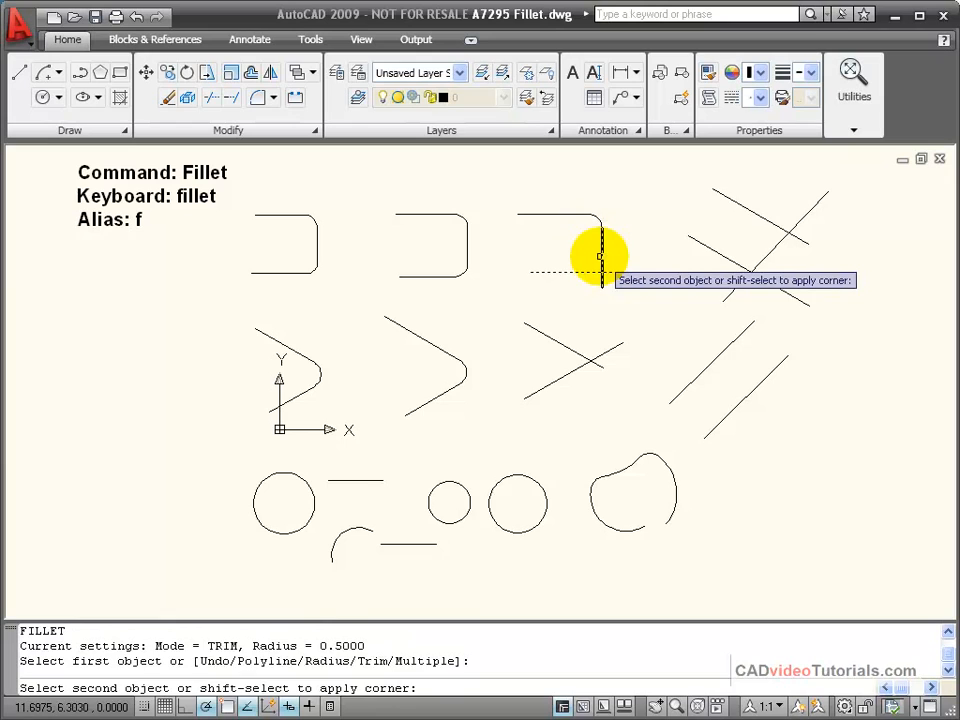
left_click(600, 256)
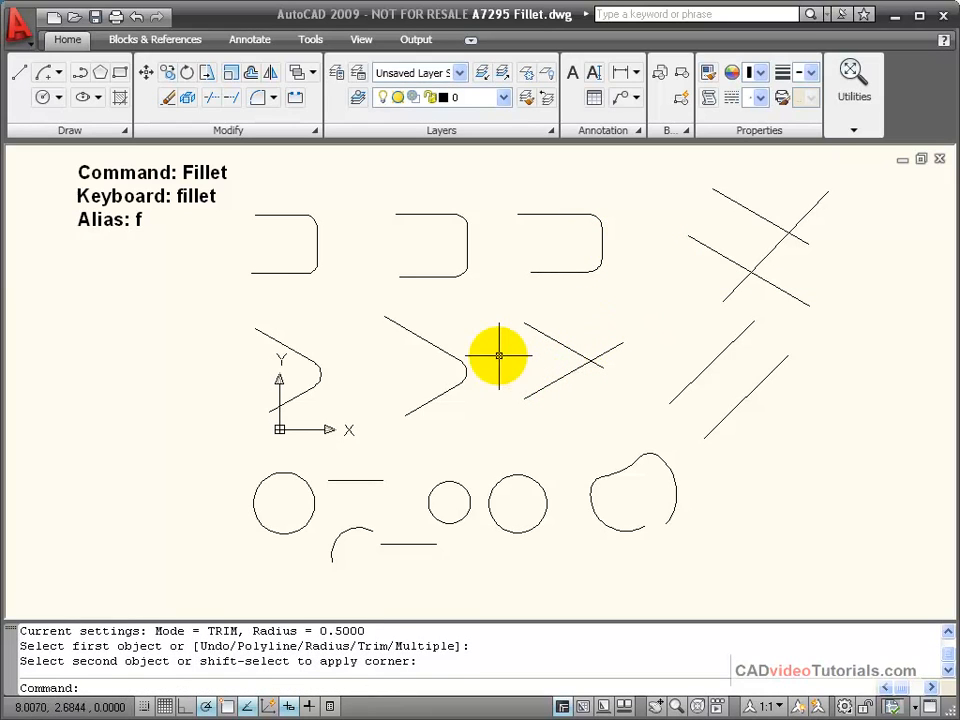
mouse_move(558, 328)
type("f")
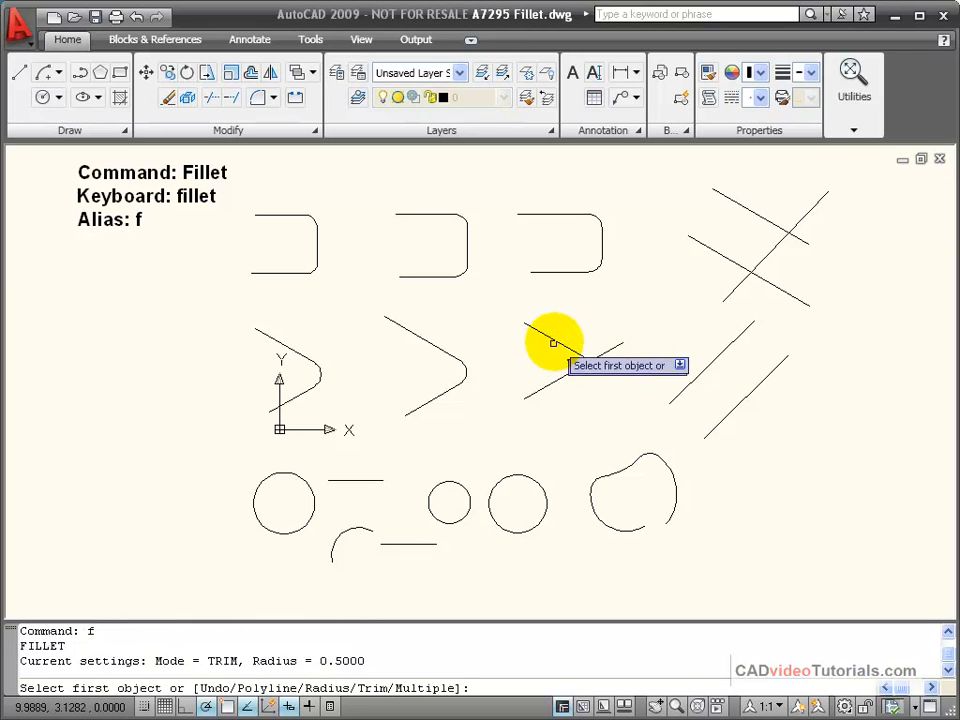
left_click(560, 356)
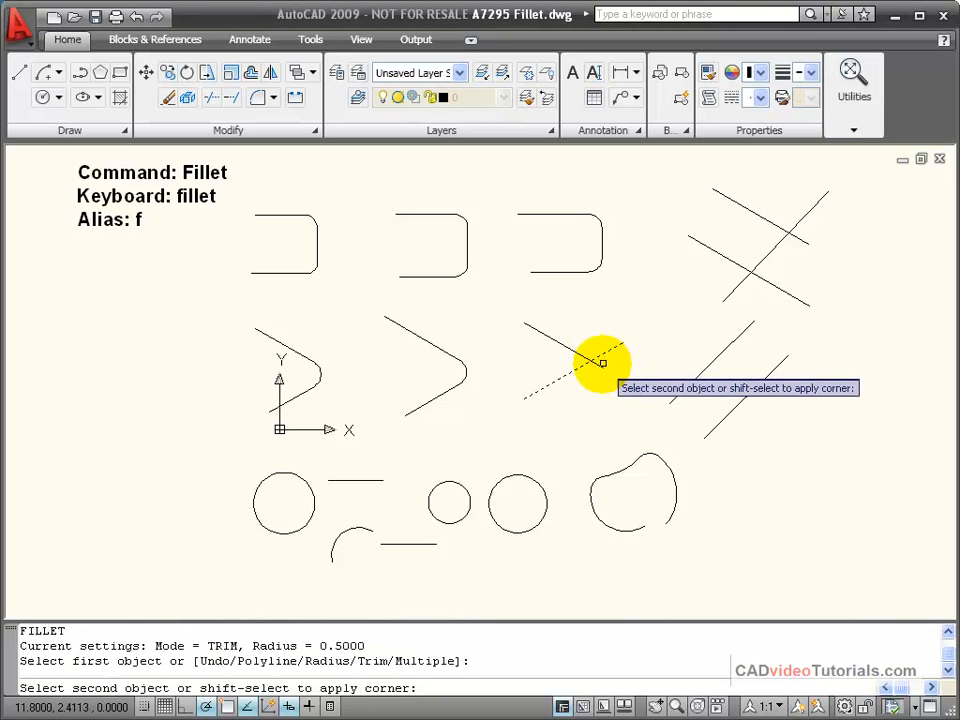
left_click(604, 362)
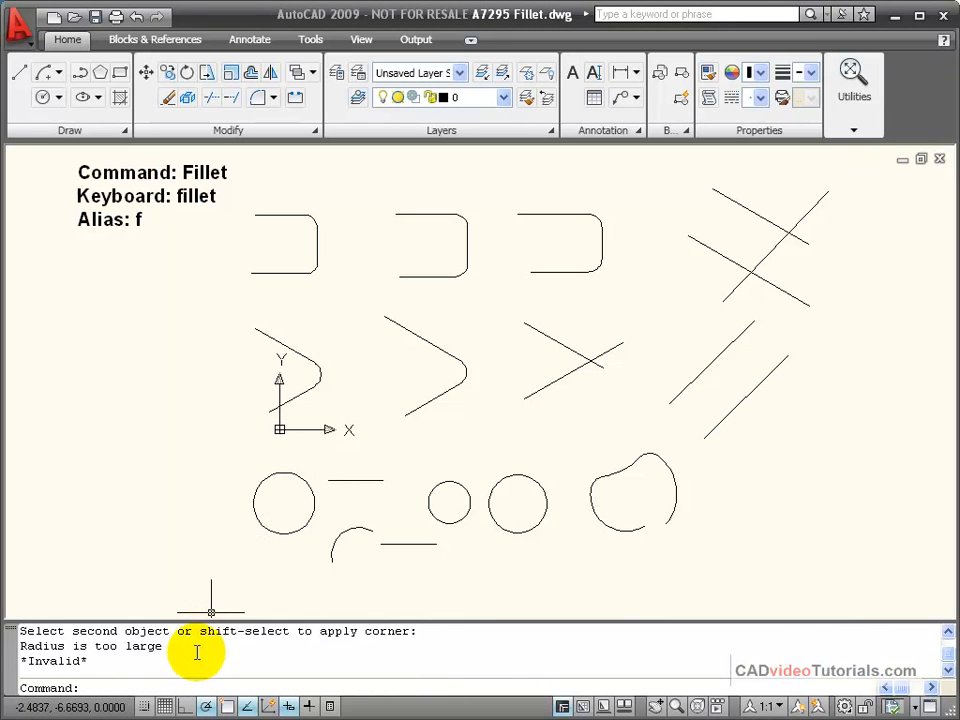